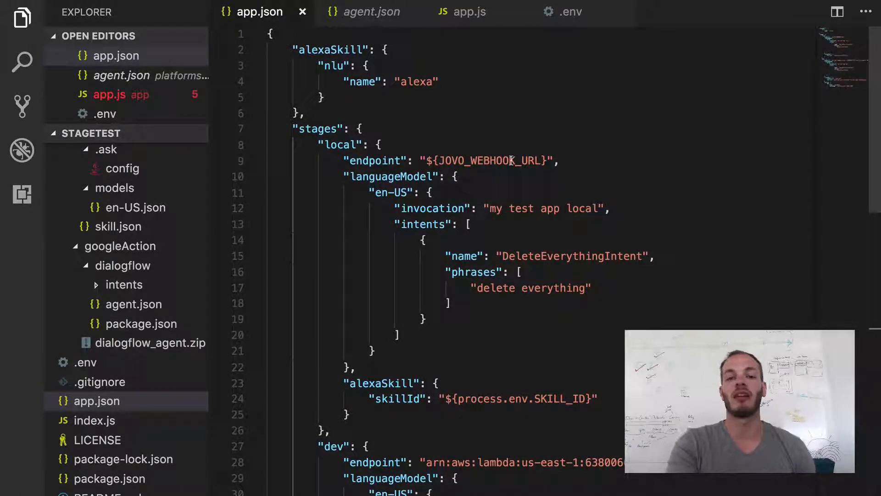
- Run 'jovo init googleAction' in the terminal to add the Google Action platform
{"action": "scroll", "scroll_direction": "down", "scroll_amount": 3}
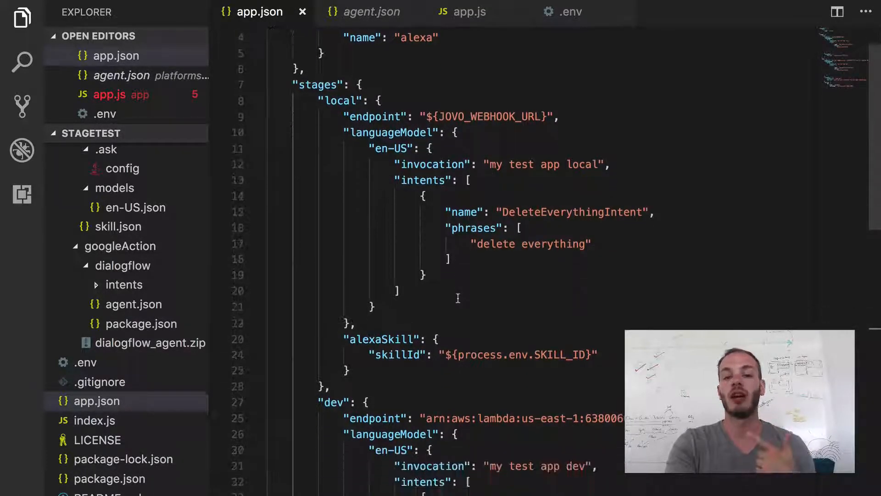
{"action": "scroll", "scroll_direction": "down", "scroll_amount": 3}
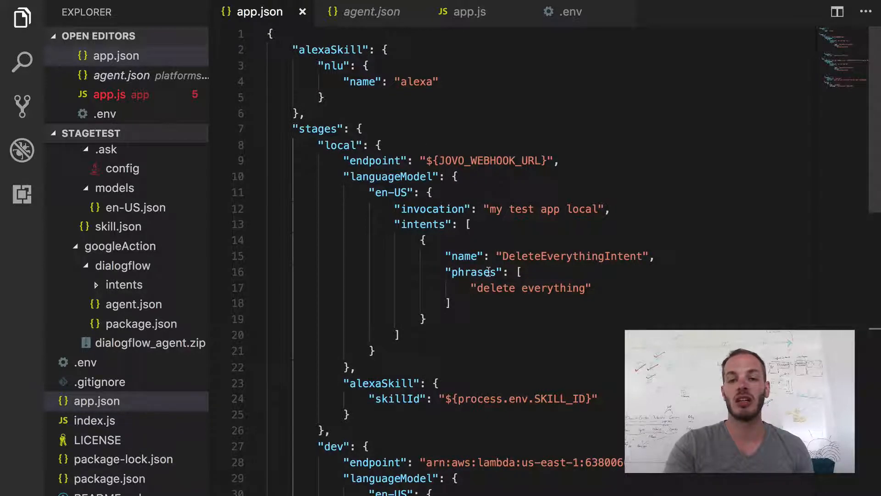
{"action": "scroll", "scroll_direction": "down", "scroll_amount": 3}
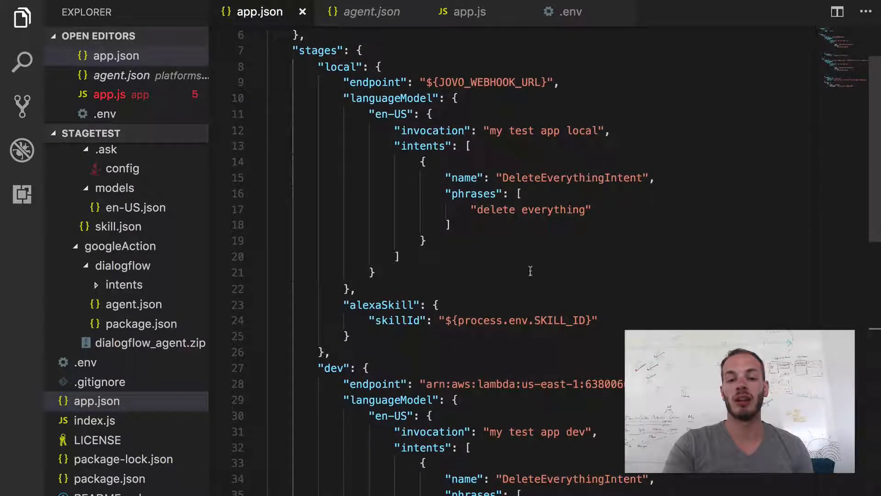
{"action": "scroll", "scroll_direction": "down", "scroll_amount": 3}
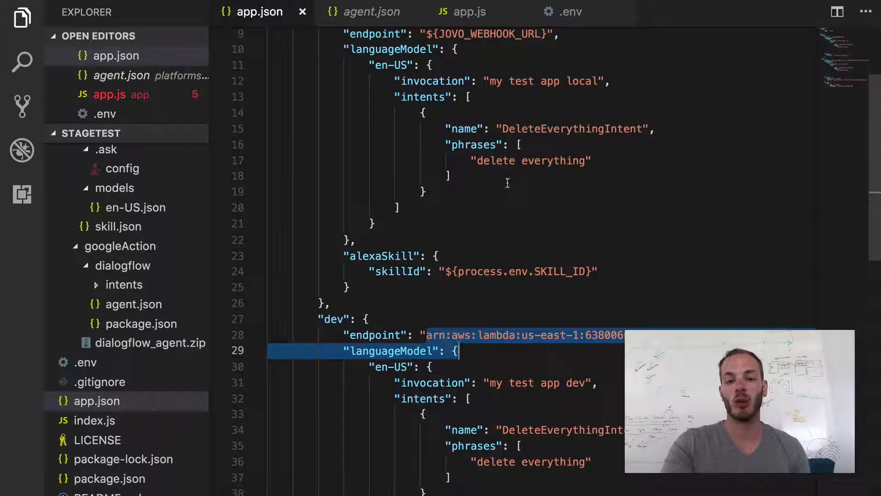
{"action": "scroll", "scroll_direction": "down", "scroll_amount": 3}
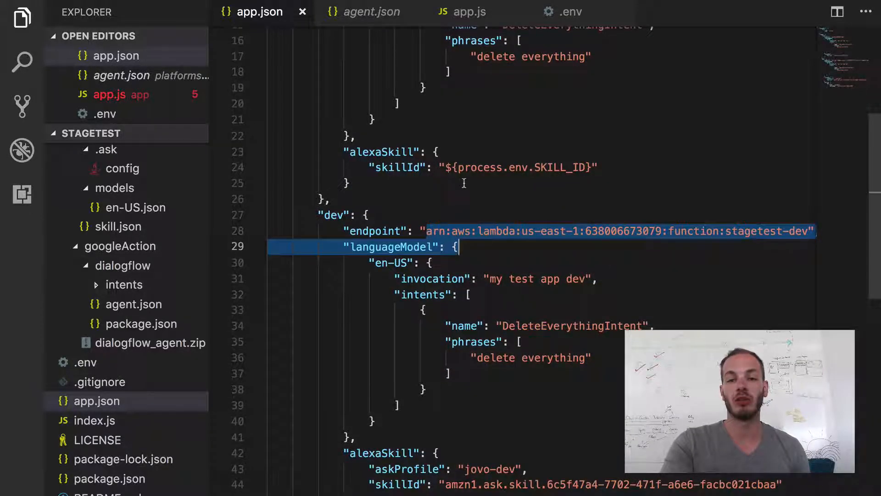
{"action": "scroll", "scroll_direction": "down", "scroll_amount": 3}
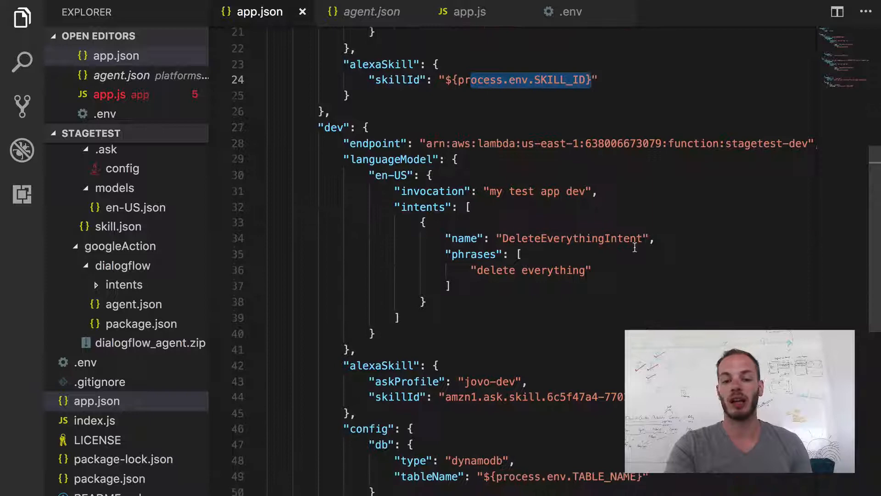
{"action": "scroll", "scroll_direction": "down", "scroll_amount": 3}
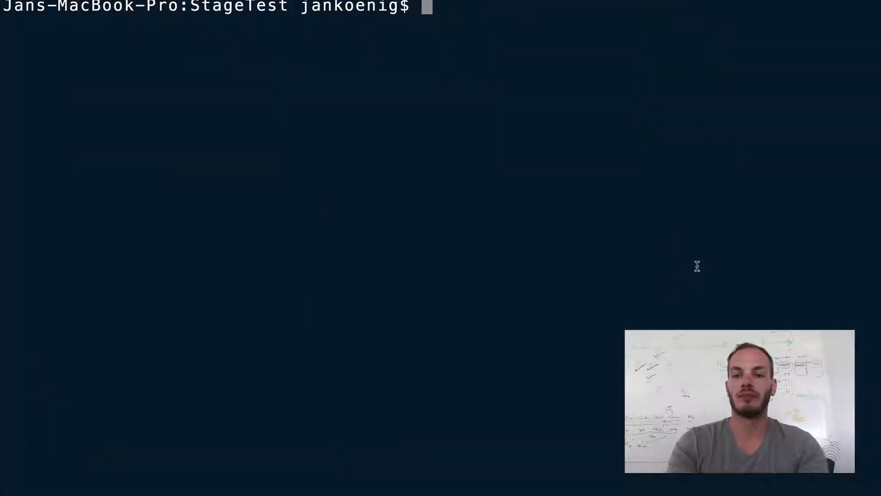
{"action": "type", "text": "jovo init g"}
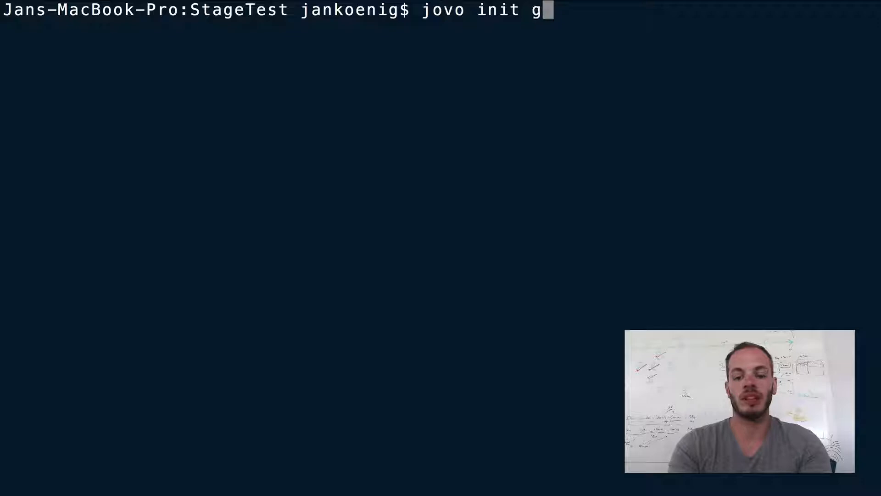
{"action": "type", "text": "oogleAction"}
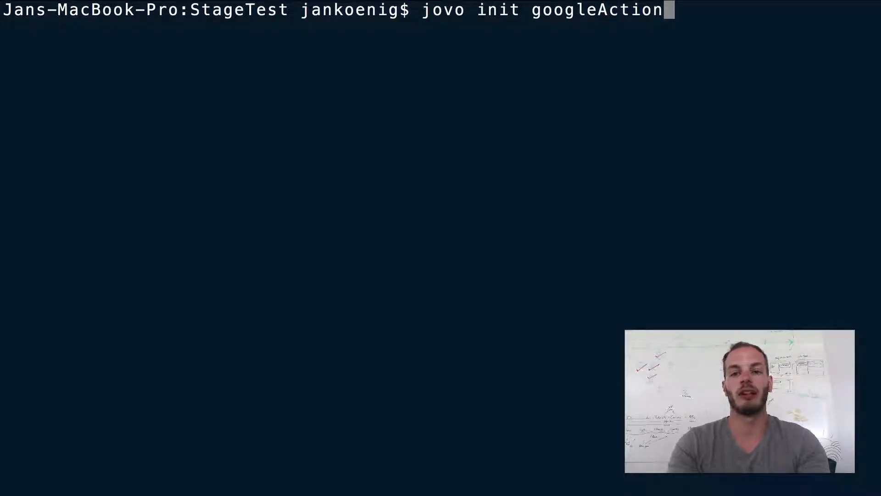
{"action": "key", "text": "enter"}
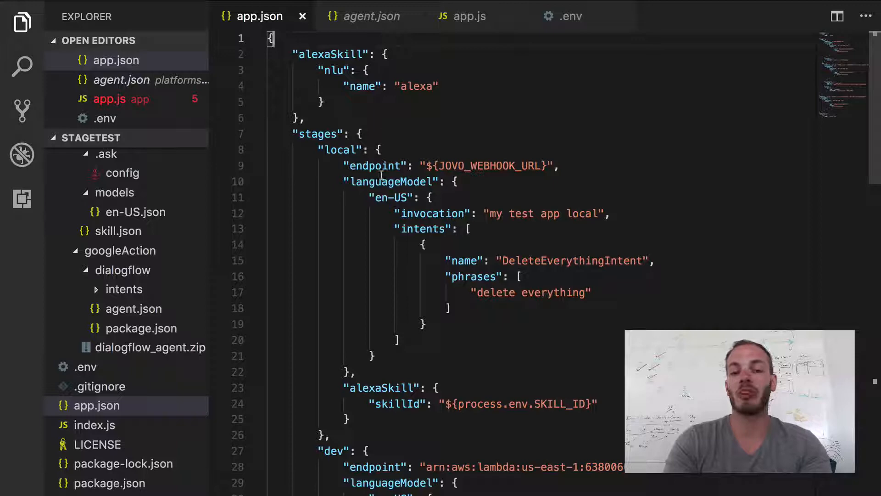
- Move the googleAction block with dialogflow NLU from the end of app.json to after alexaSkill
{"action": "scroll", "scroll_direction": "down", "scroll_amount": 3}
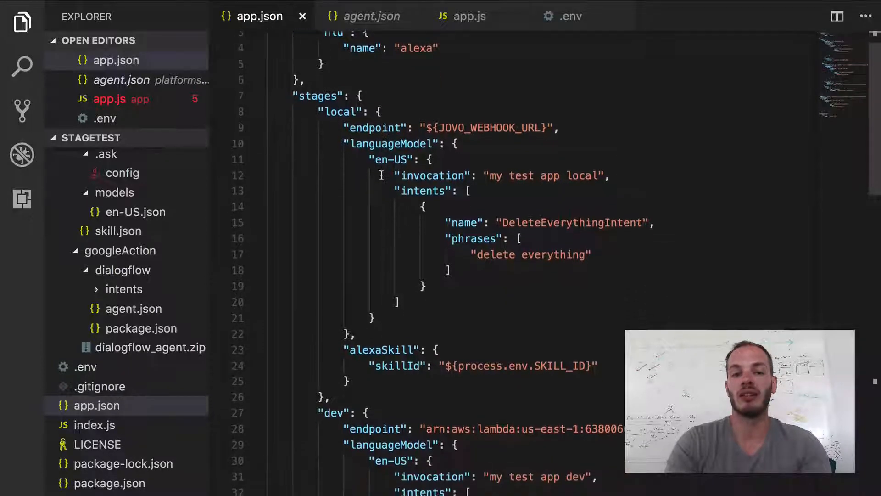
{"action": "scroll", "scroll_direction": "down", "scroll_amount": 3}
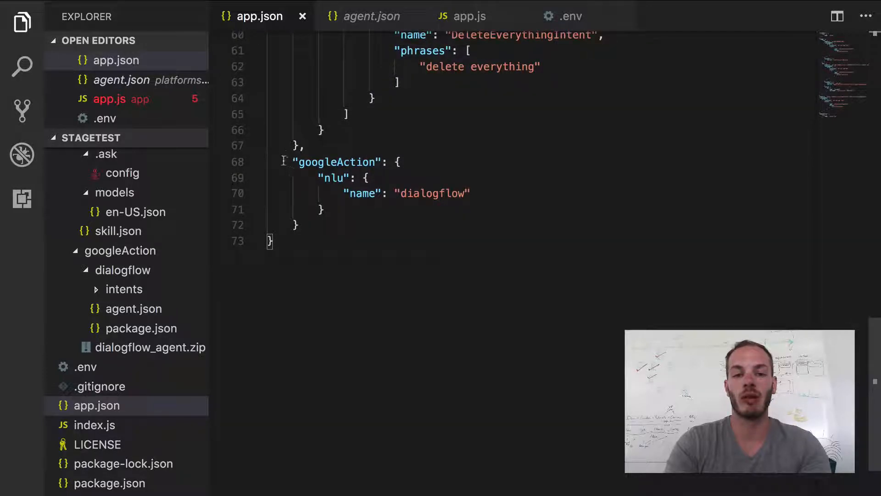
{"action": "left_click_drag", "start_coordinate": [297, 162], "coordinate": [300, 225]}
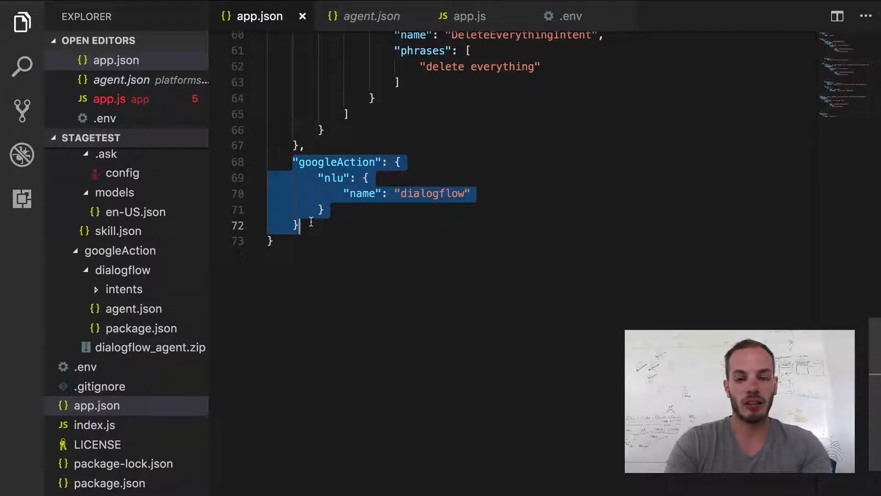
{"action": "key", "text": "Delete"}
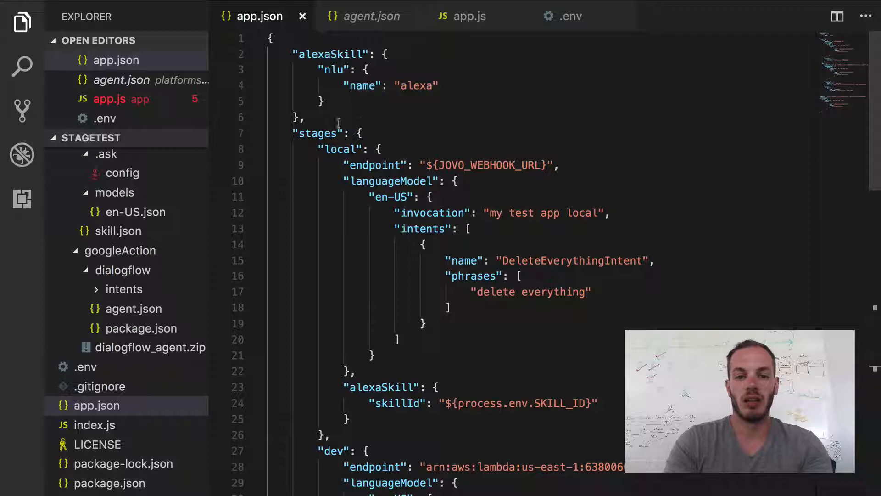
{"action": "type", "text": "\"googleAction\": {"}
{"action": "type", "text": "\"name\": \"dialogflow\""}
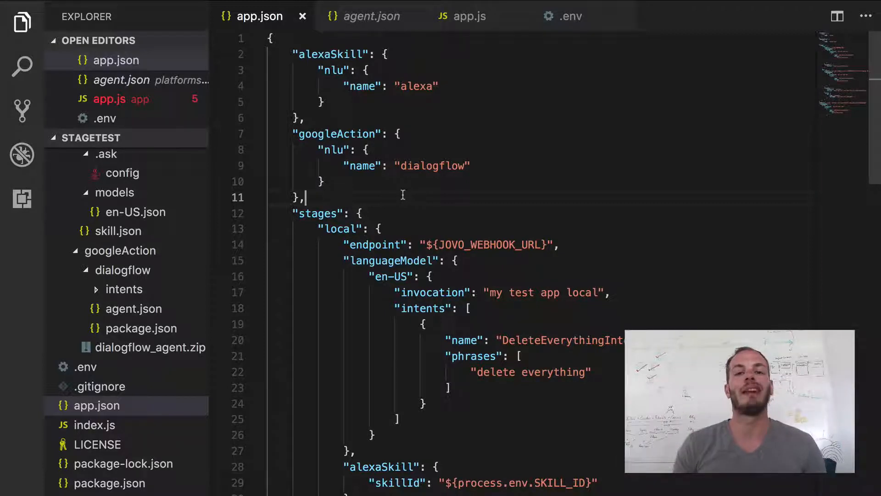
{"action": "double_click", "coordinate": [416, 86]}
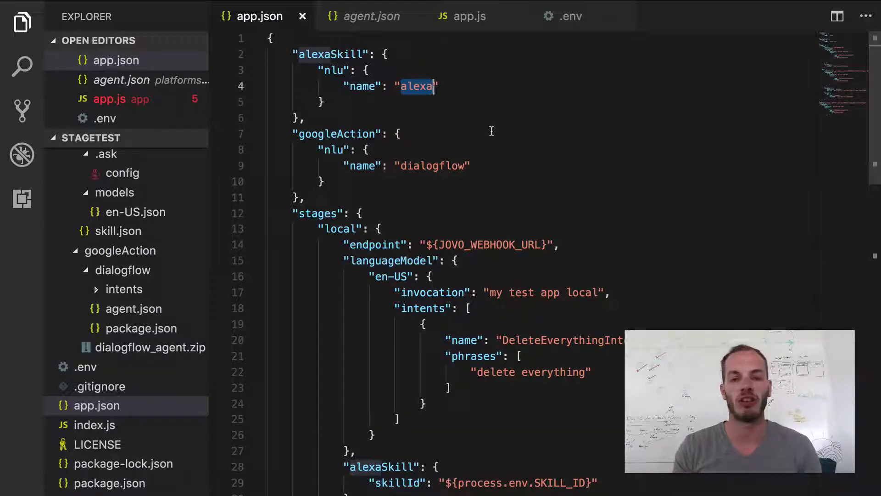
{"action": "left_click", "coordinate": [431, 165]}
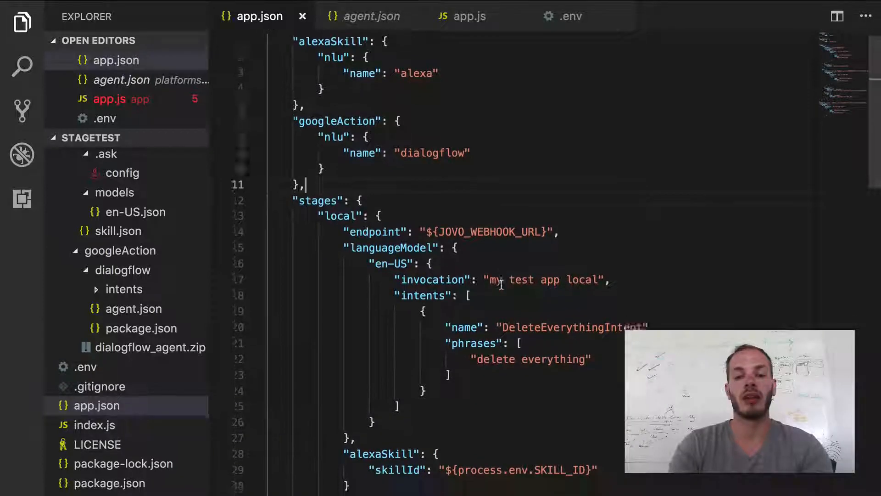
{"action": "scroll", "scroll_direction": "up", "scroll_amount": 3}
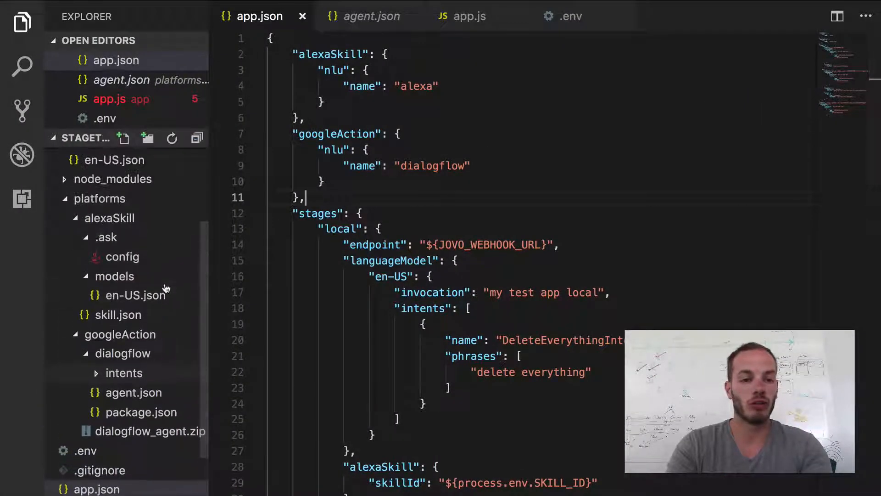
- Open platforms/googleAction/dialogflow/agent.json and look into the dialogflow intents folder
{"action": "scroll", "scroll_direction": "down", "scroll_amount": 3}
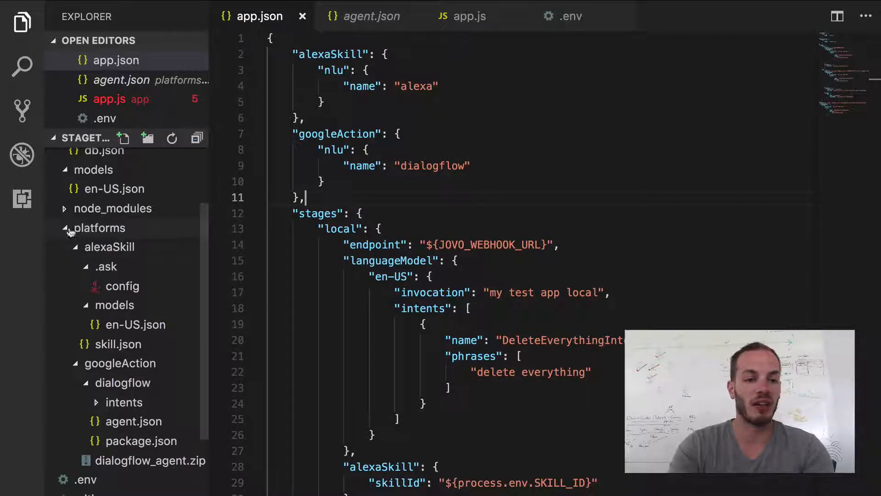
{"action": "left_click", "coordinate": [120, 363]}
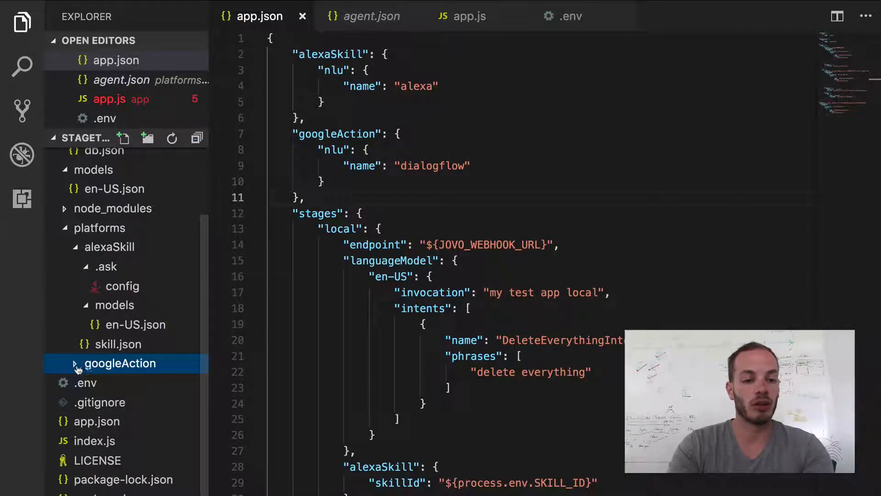
{"action": "left_click", "coordinate": [119, 363]}
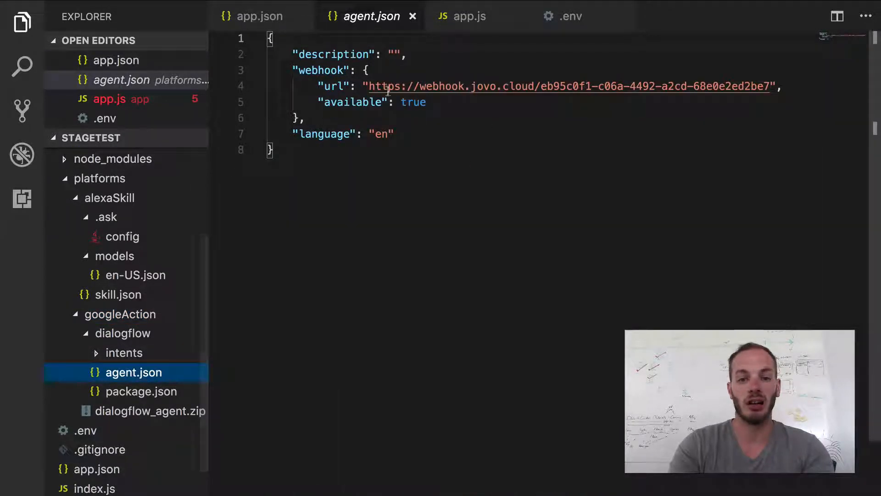
{"action": "left_click", "coordinate": [125, 353]}
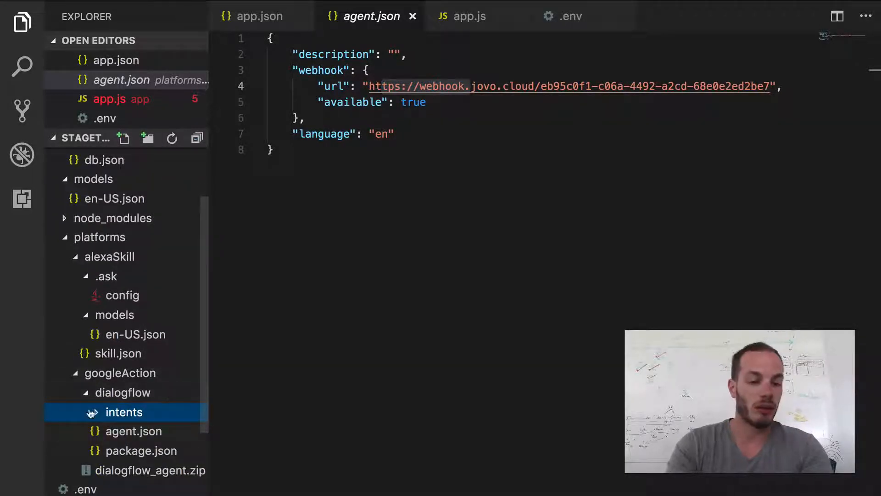
{"action": "left_click", "coordinate": [124, 412]}
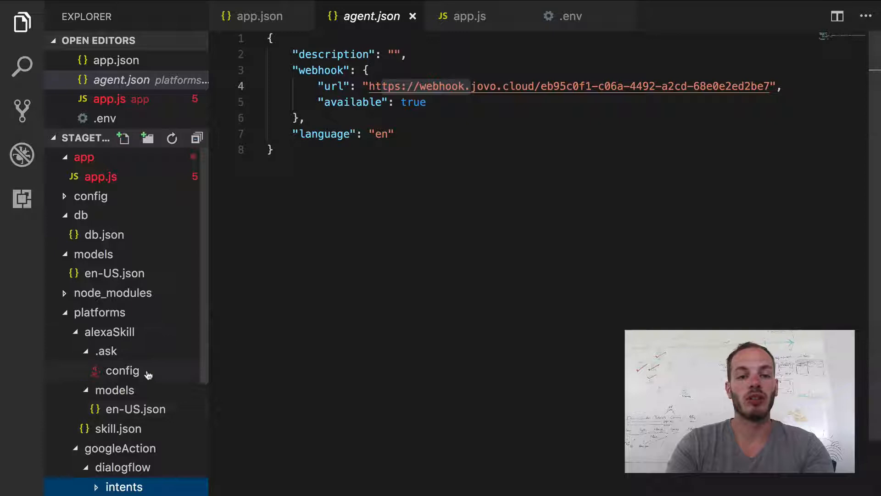
{"action": "mouse_move", "coordinate": [121, 370]}
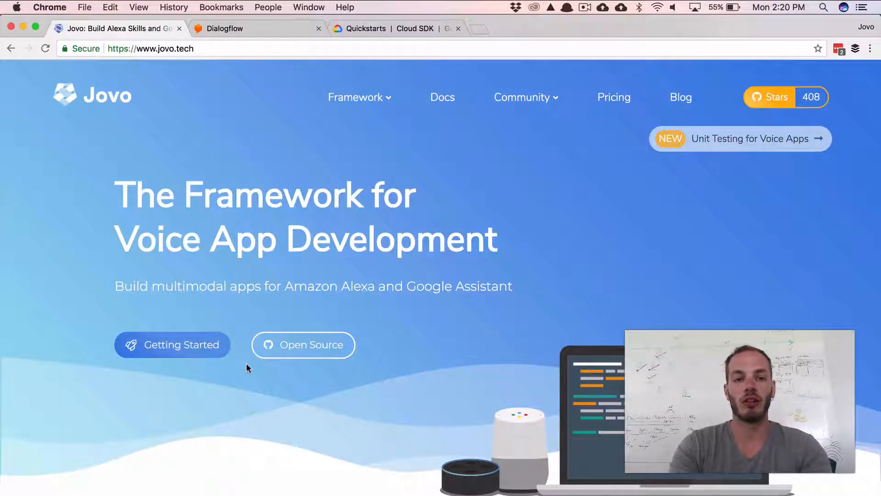
- In the Dialogflow console, create agent 'StageTestAgent' with English and Europe/Kaliningrad time zone
{"action": "left_click", "coordinate": [223, 28]}
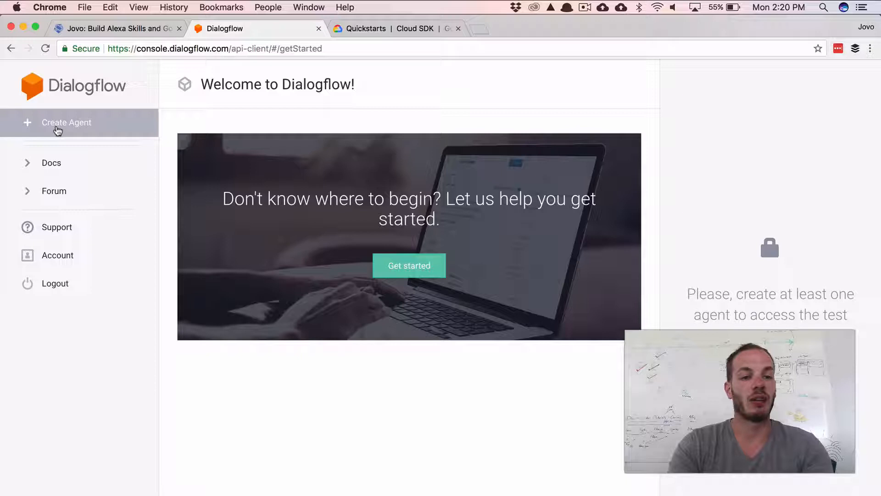
{"action": "left_click", "coordinate": [66, 122]}
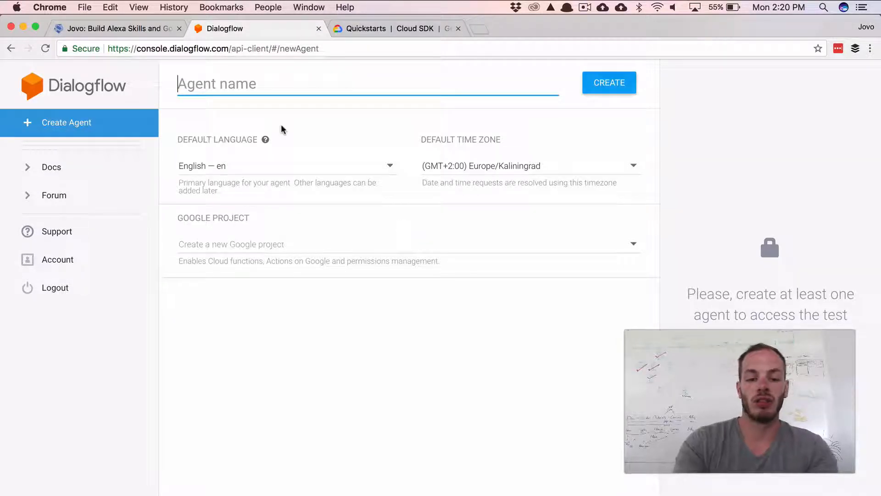
{"action": "type", "text": "StageTe"}
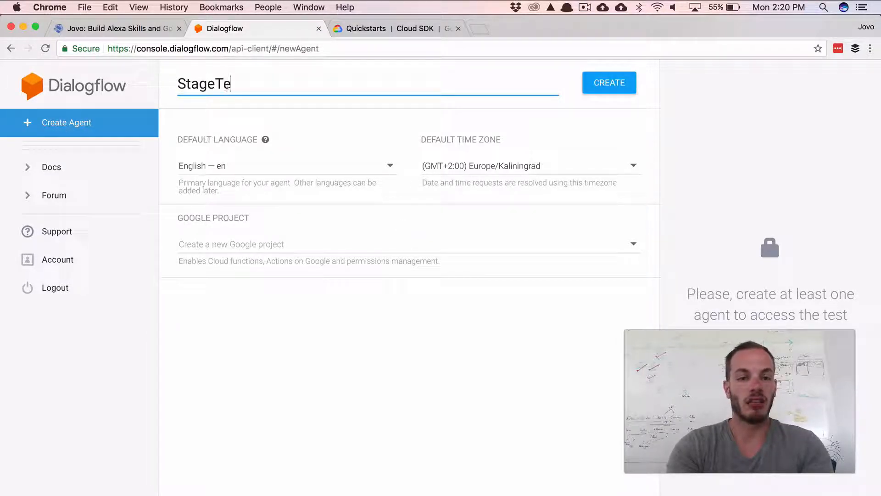
{"action": "type", "text": "stAgent"}
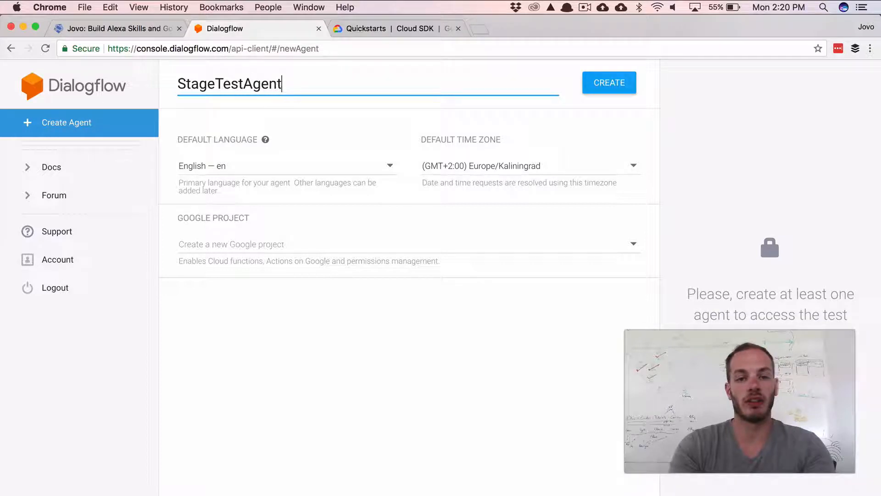
{"action": "left_click", "coordinate": [608, 83]}
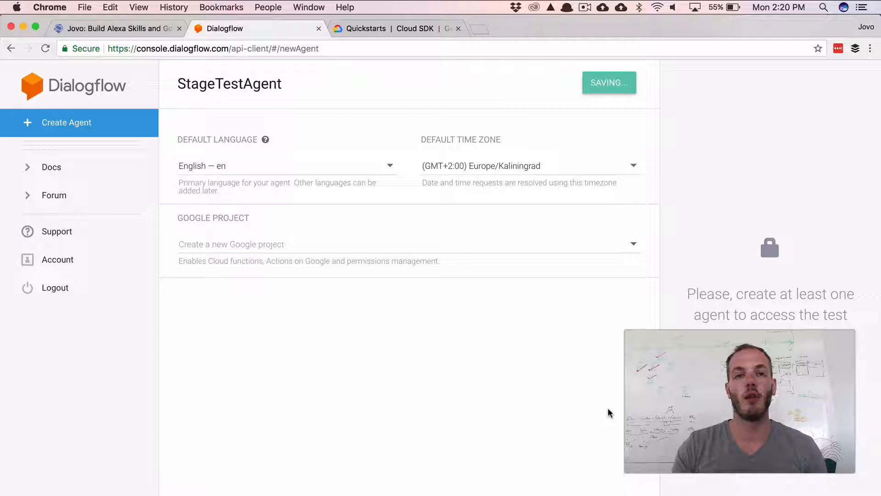
{"action": "mouse_move", "coordinate": [613, 428]}
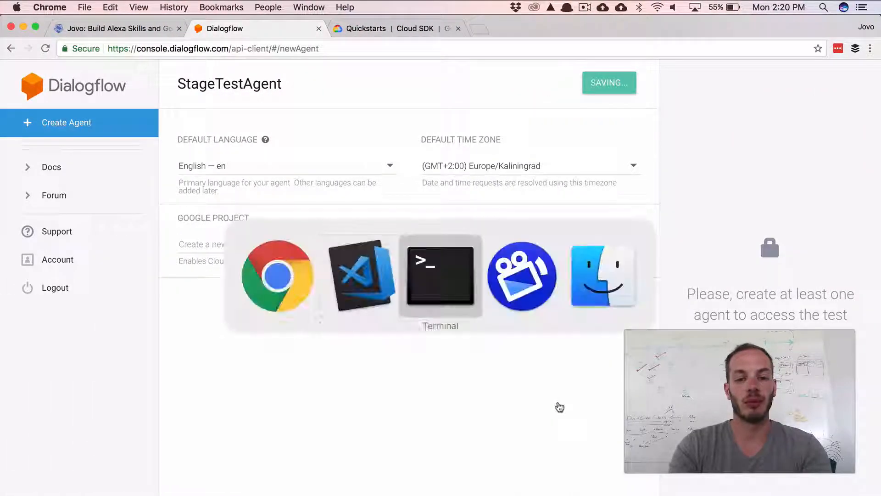
- Run 'jovo deploy -p googleAction' in the terminal to build dialogflow_agent.zip
{"action": "left_click", "coordinate": [440, 274]}
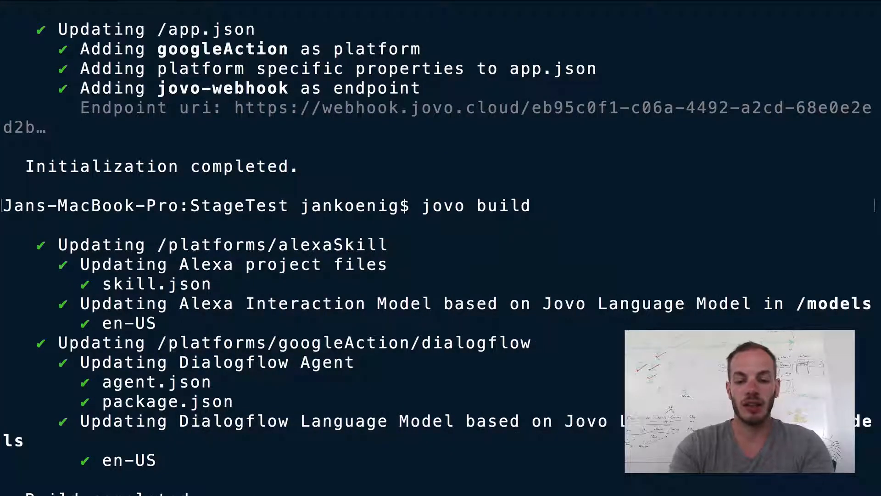
{"action": "type", "text": "jovo deploy -"}
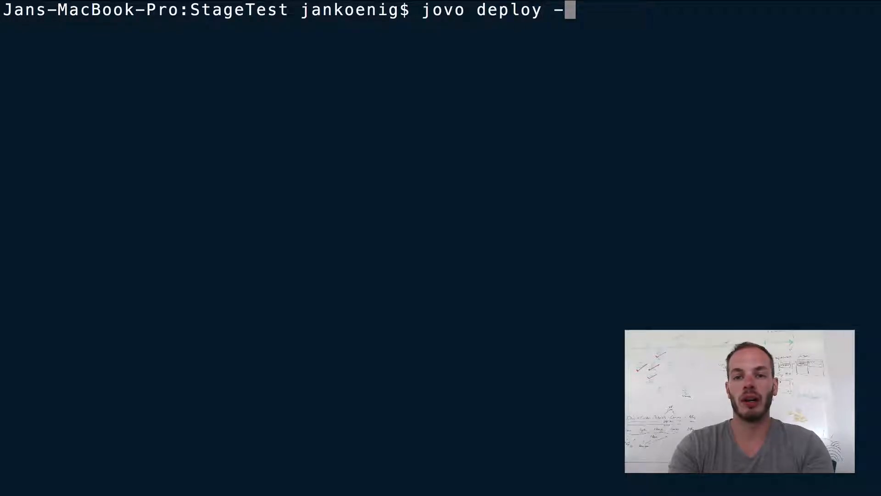
{"action": "type", "text": "p googleA"}
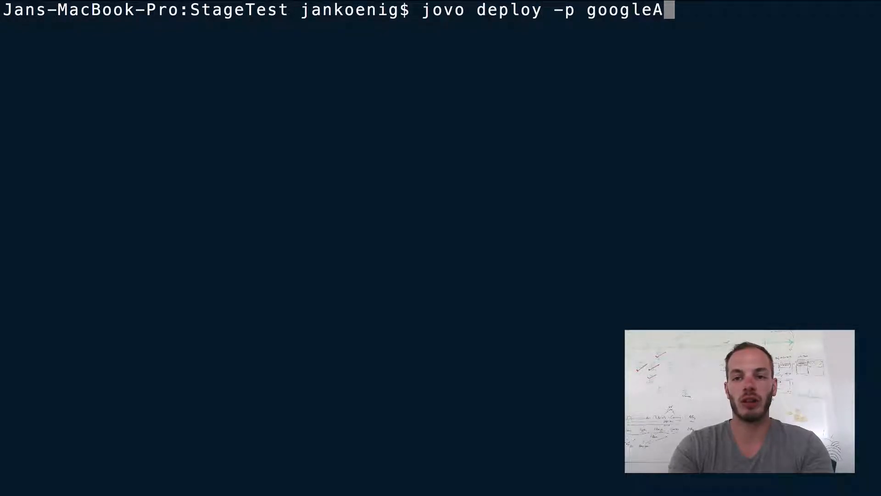
{"action": "type", "text": "ction"}
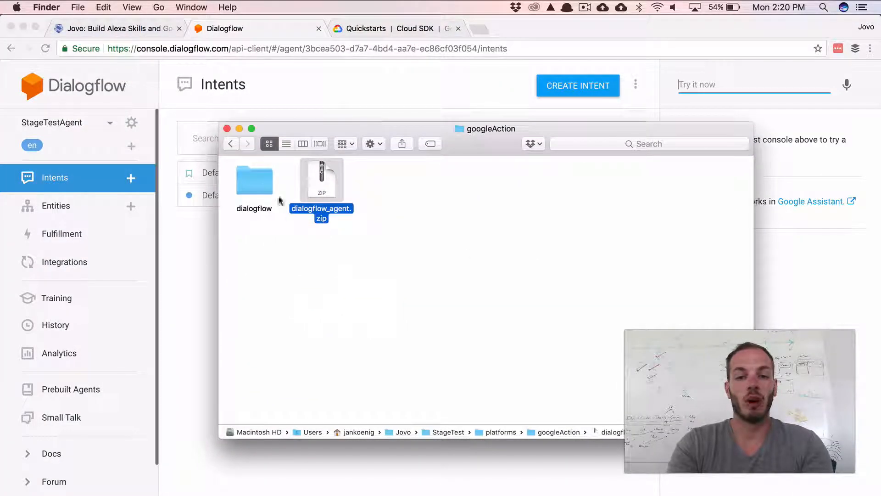
- Restore StageTestAgent from dialogflow_agent.zip, confirming with RESTORE
{"action": "left_click", "coordinate": [302, 143]}
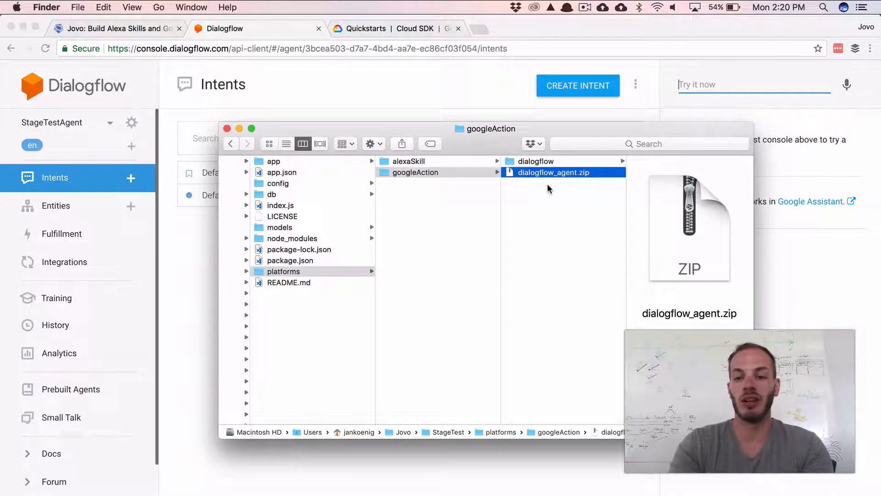
{"action": "mouse_move", "coordinate": [574, 211]}
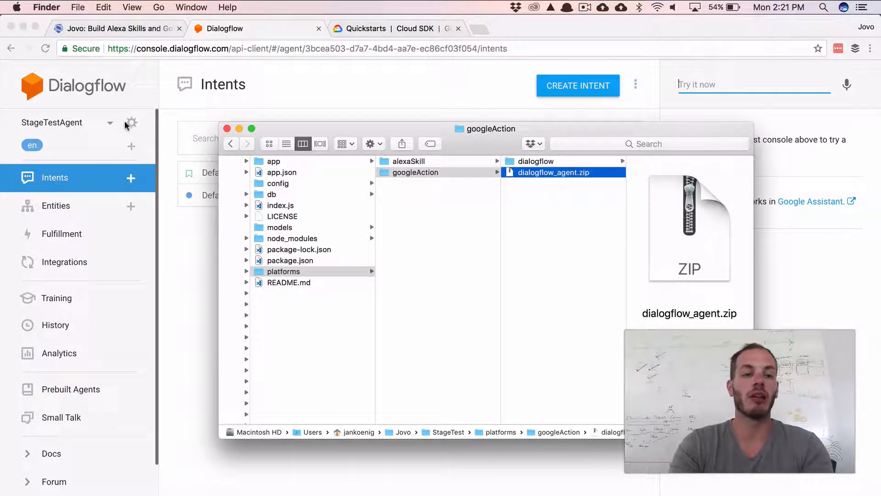
{"action": "left_click", "coordinate": [130, 123]}
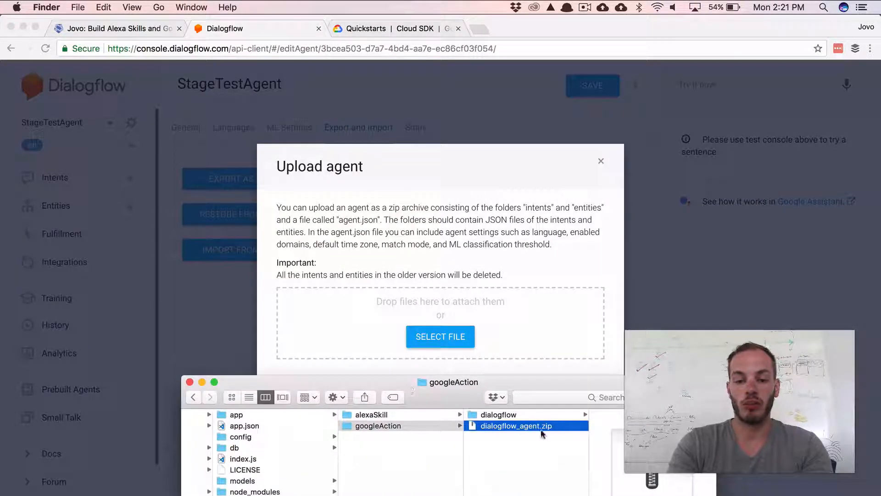
{"action": "double_click", "coordinate": [526, 425]}
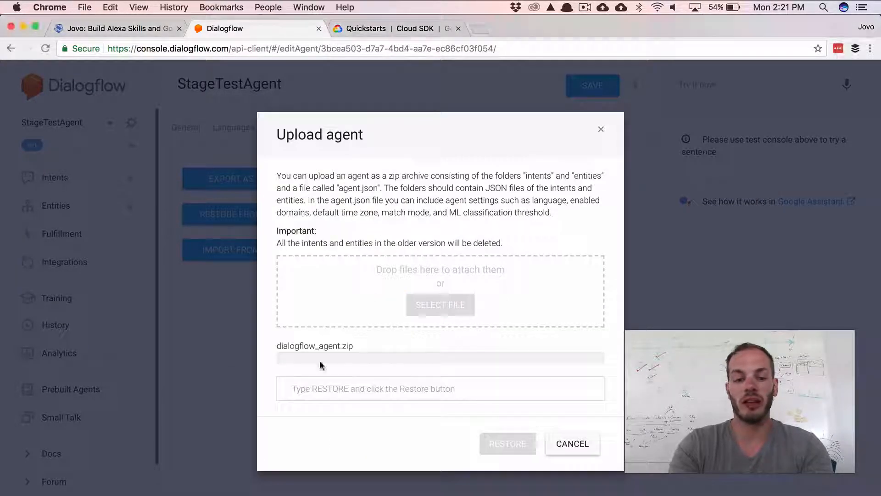
{"action": "type", "text": "RESTORE"}
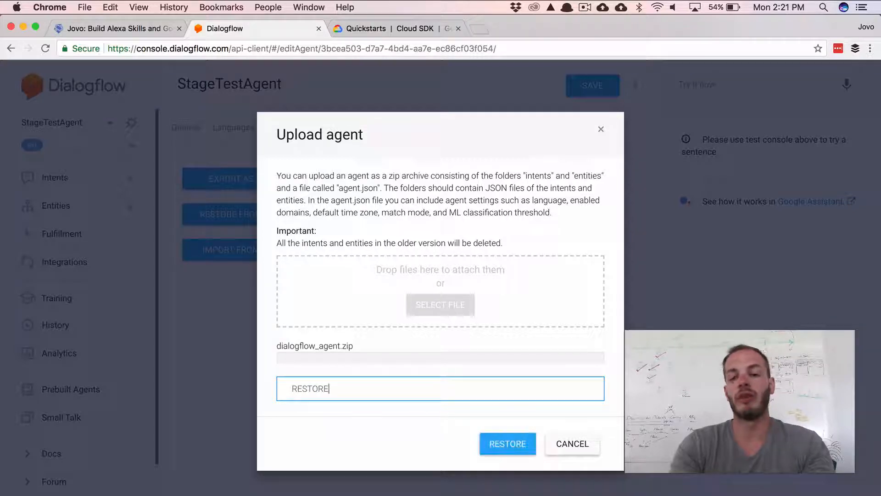
{"action": "left_click", "coordinate": [506, 443]}
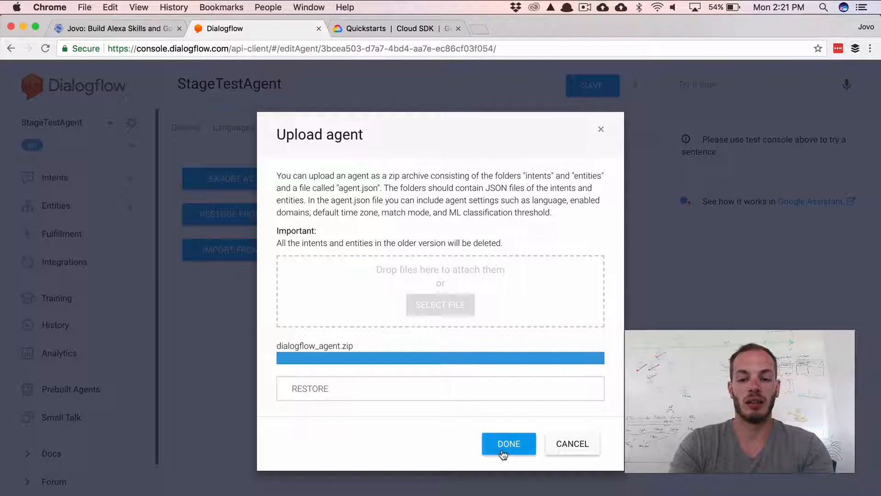
{"action": "left_click", "coordinate": [508, 443]}
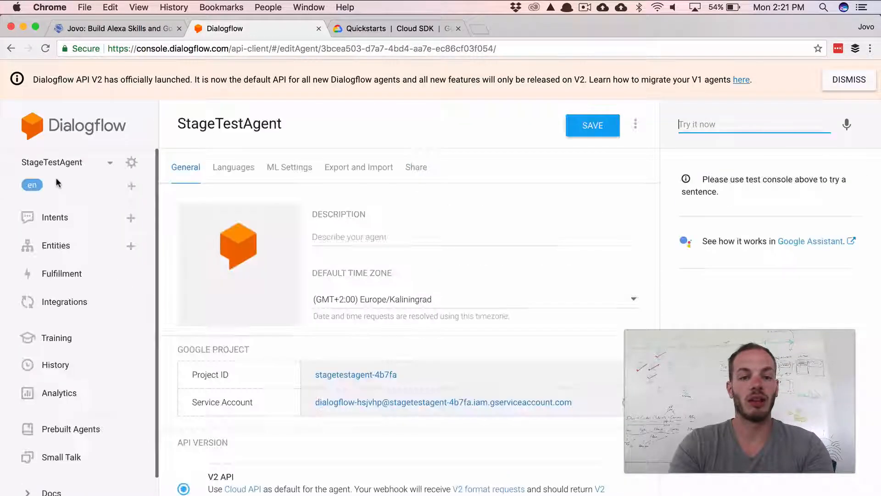
- Review the imported intents, dismiss the V2 banner, check Fulfillment, and reopen agent settings
{"action": "left_click", "coordinate": [54, 217]}
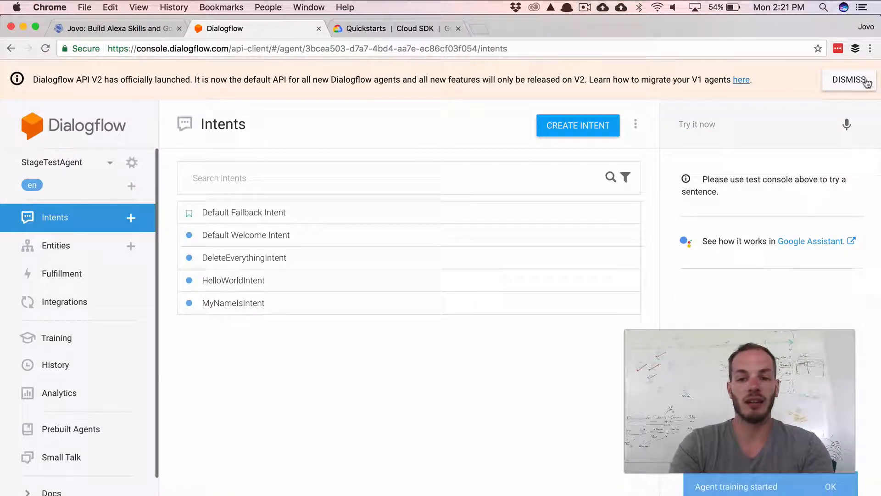
{"action": "left_click", "coordinate": [848, 79]}
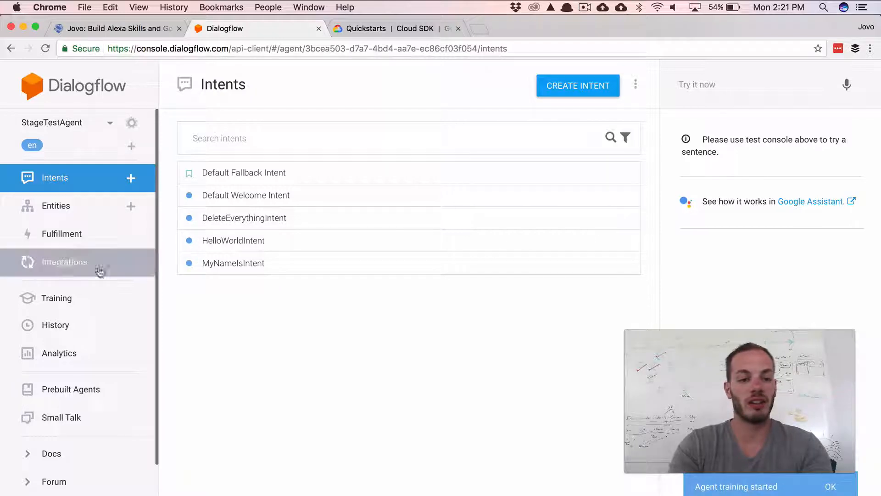
{"action": "left_click", "coordinate": [62, 233]}
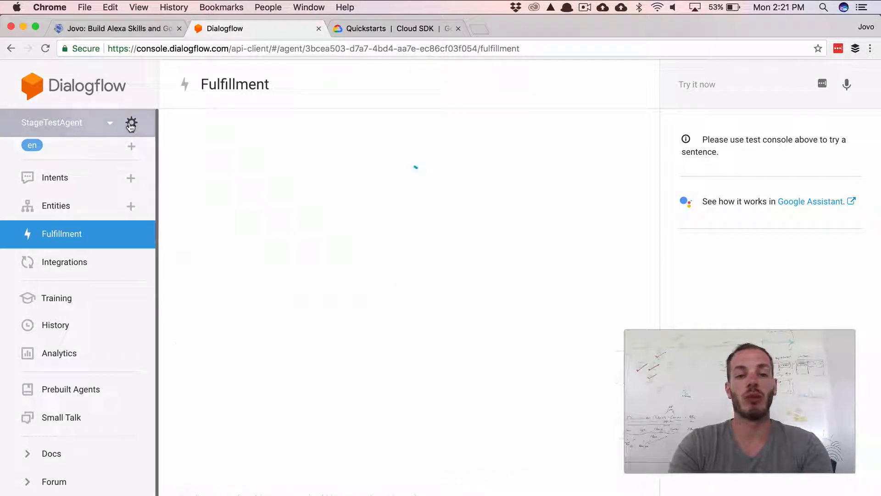
{"action": "left_click", "coordinate": [132, 122]}
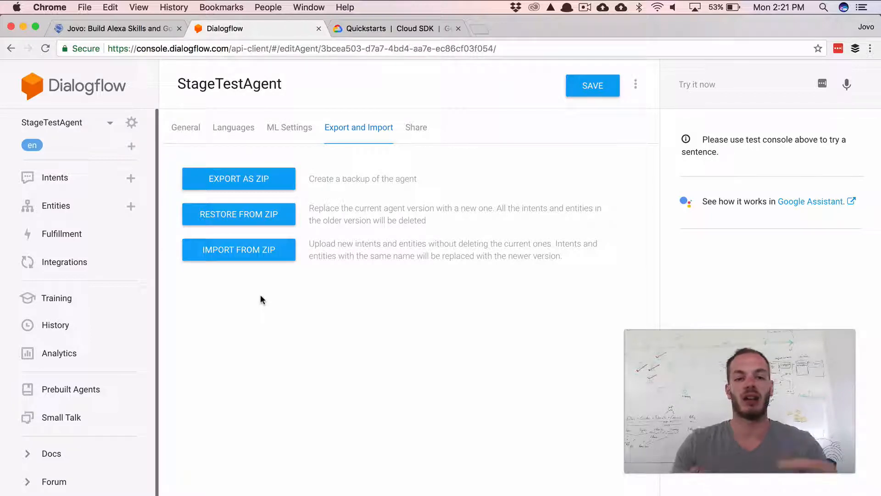
{"action": "mouse_move", "coordinate": [395, 264]}
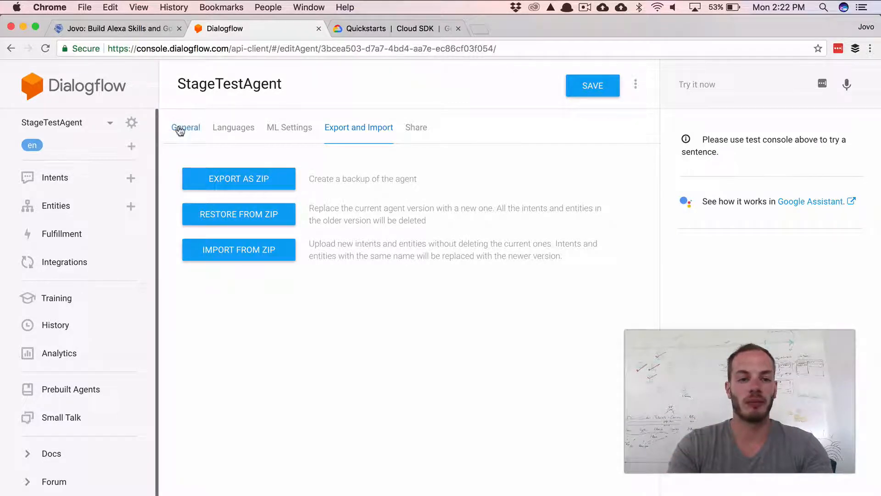
- Note project ID stagetestagent-4b7fa in General settings and follow the Service Account link
{"action": "left_click", "coordinate": [185, 127]}
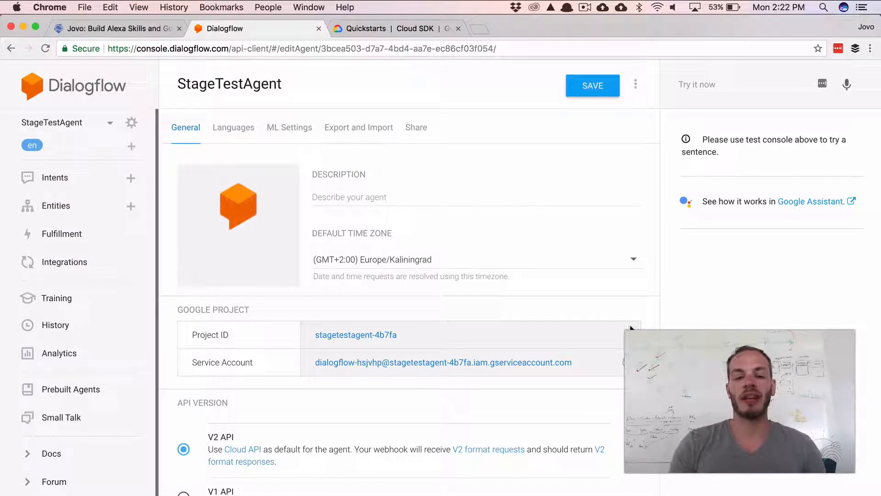
{"action": "scroll", "scroll_direction": "down", "scroll_amount": 3}
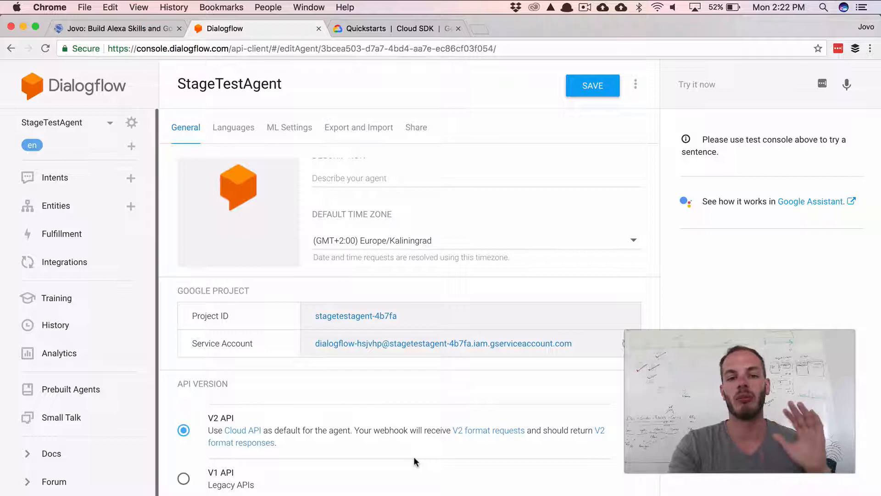
{"action": "mouse_move", "coordinate": [619, 398]}
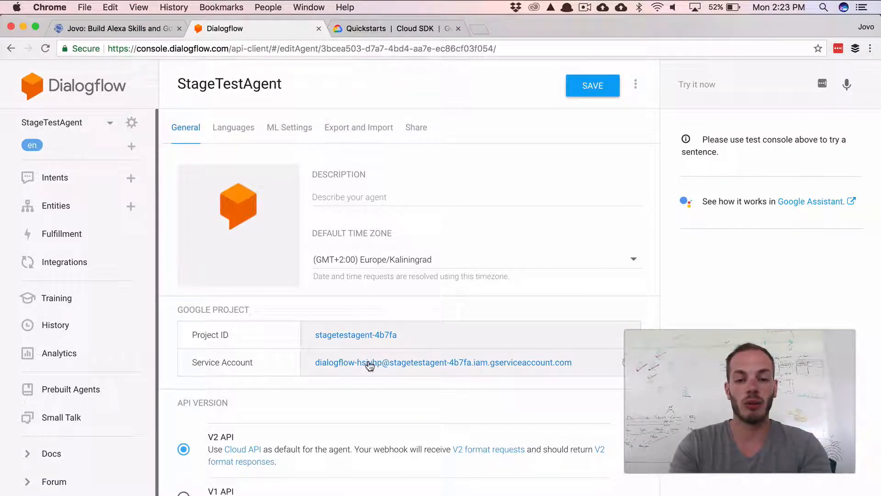
{"action": "left_click", "coordinate": [443, 362]}
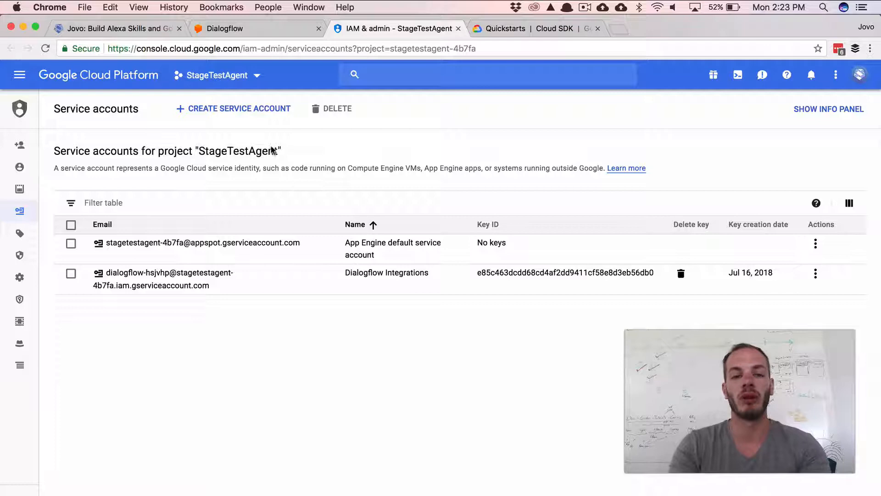
{"action": "mouse_move", "coordinate": [232, 109]}
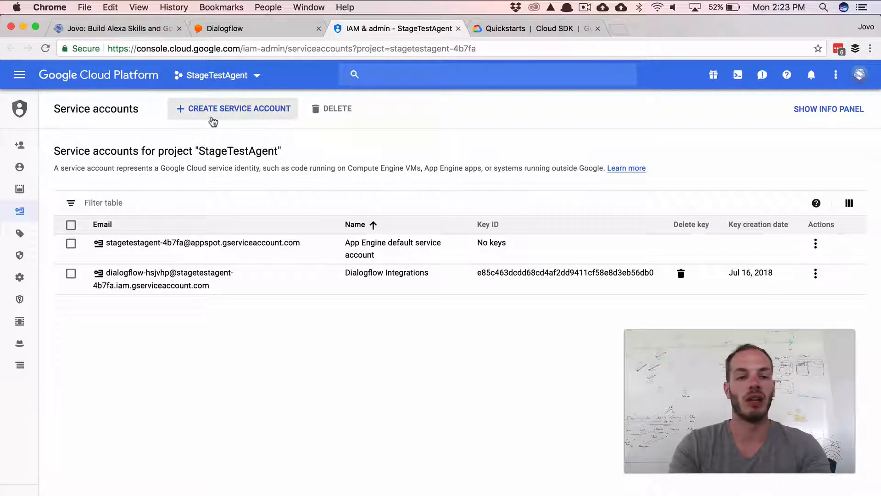
- Create service account 'Jovo CLI' with the Dialogflow API Admin role and a JSON key
{"action": "left_click", "coordinate": [233, 108]}
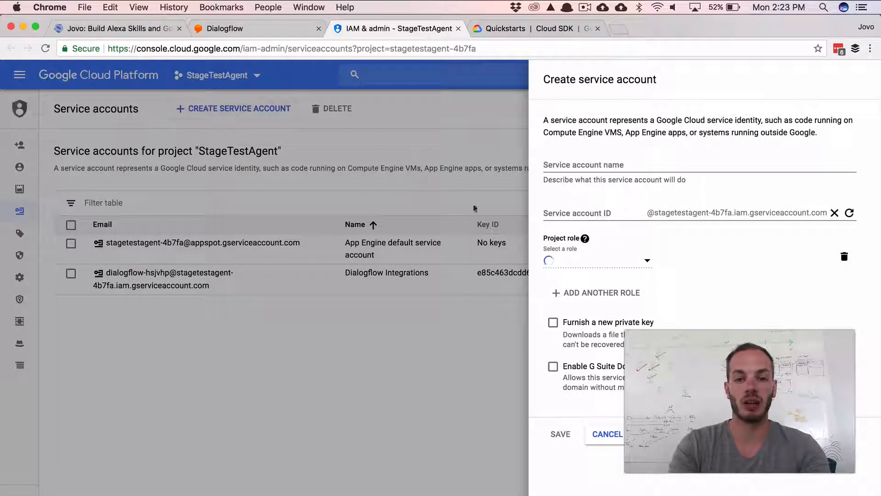
{"action": "type", "text": "Jovo CLI"}
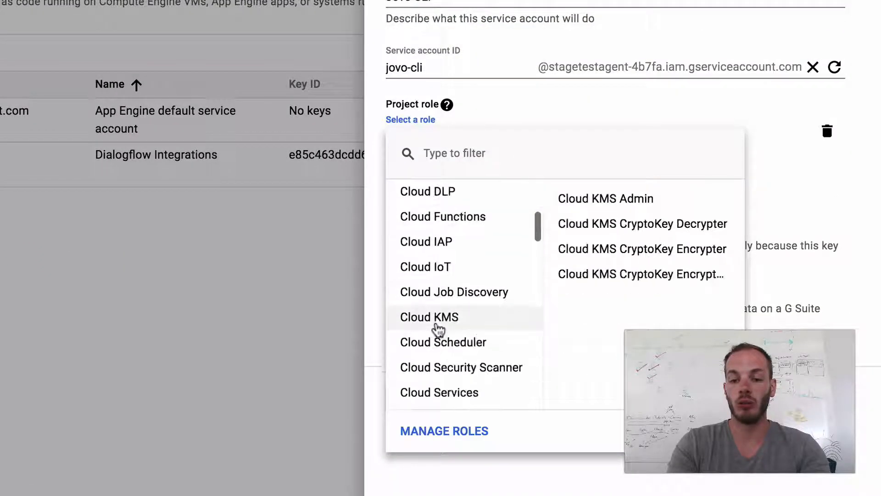
{"action": "scroll", "scroll_direction": "down", "scroll_amount": 3}
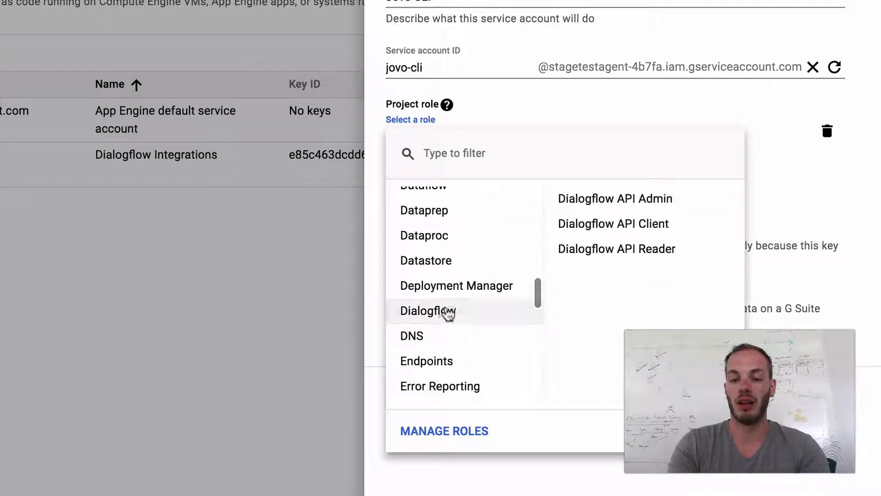
{"action": "left_click", "coordinate": [615, 198]}
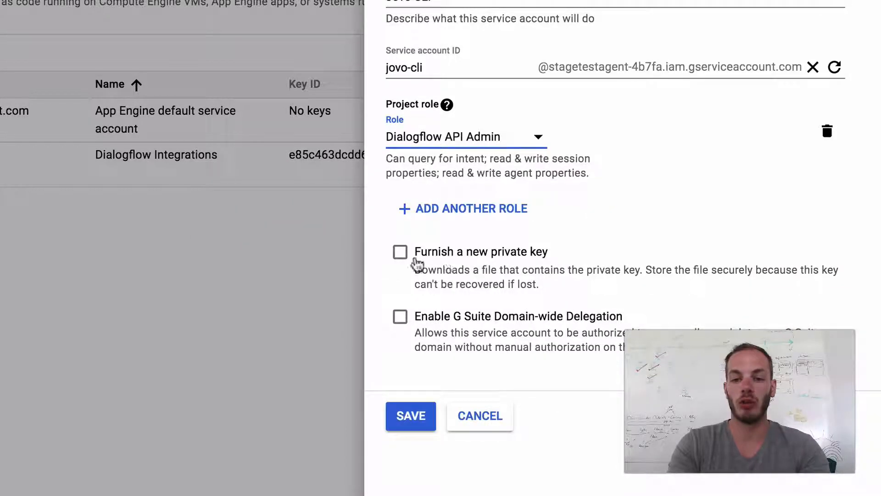
{"action": "mouse_move", "coordinate": [376, 240]}
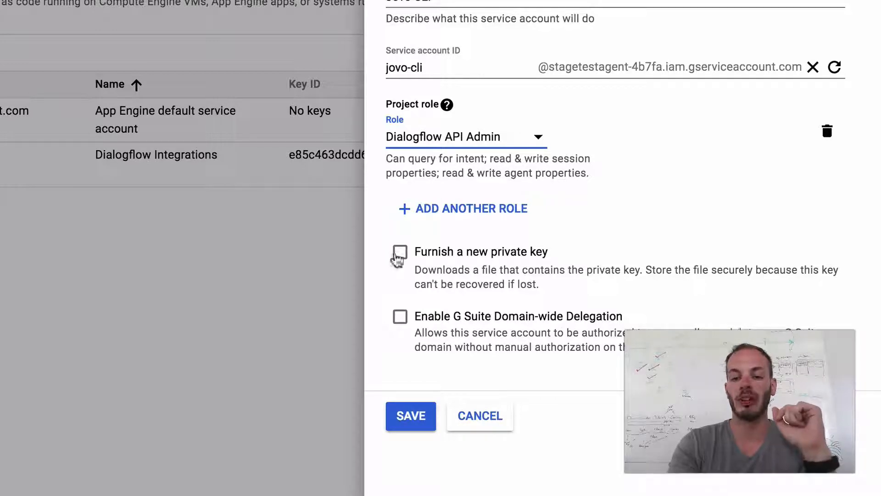
{"action": "left_click", "coordinate": [400, 252]}
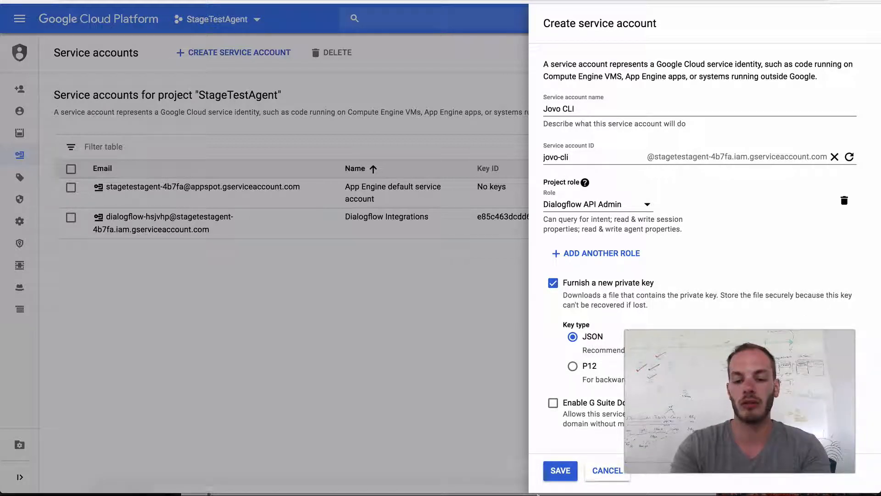
{"action": "left_click", "coordinate": [559, 471]}
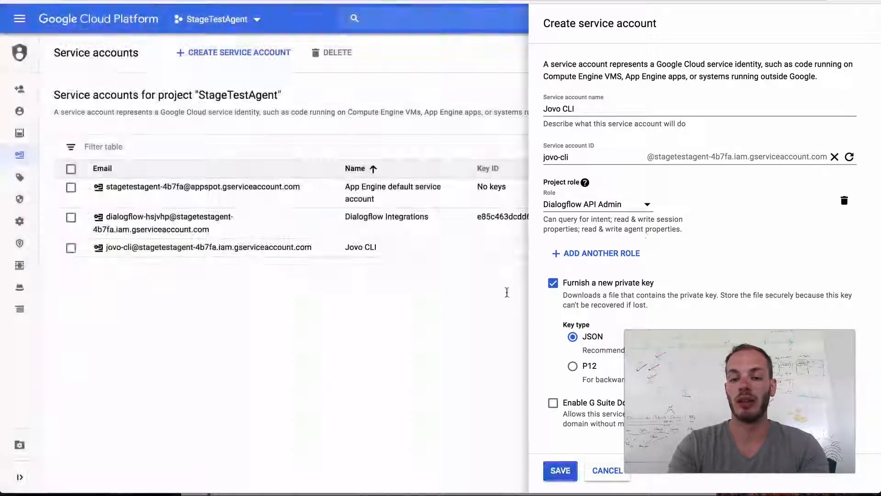
{"action": "left_click", "coordinate": [559, 470]}
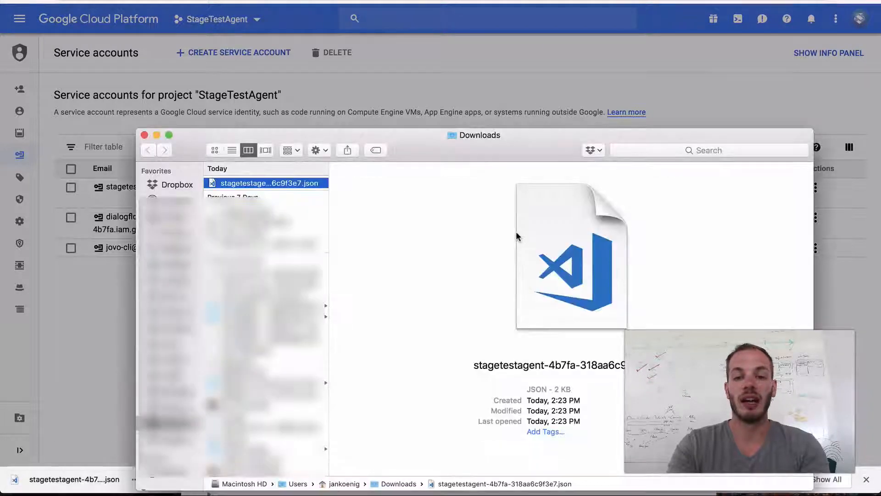
{"action": "mouse_move", "coordinate": [118, 466]}
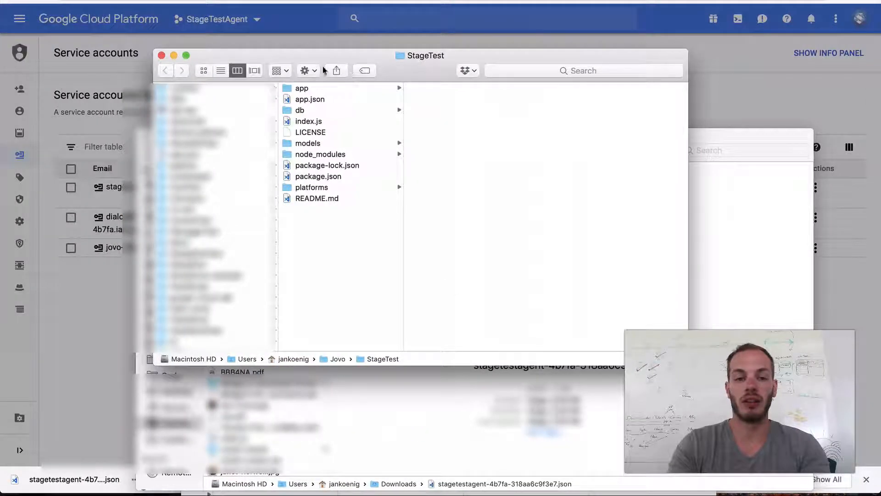
- Browse StageTest's config folder in Finder, go back to StageTest, and return to Visual Studio Code
{"action": "left_click", "coordinate": [204, 70]}
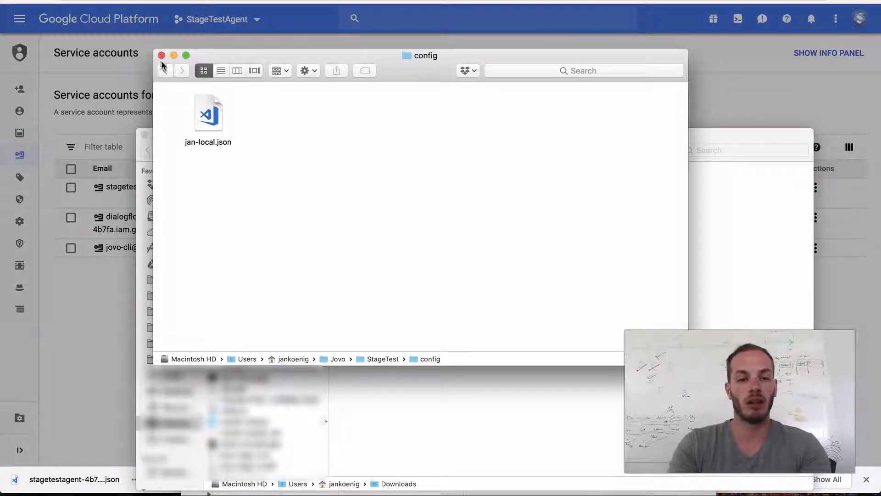
{"action": "left_click", "coordinate": [165, 70]}
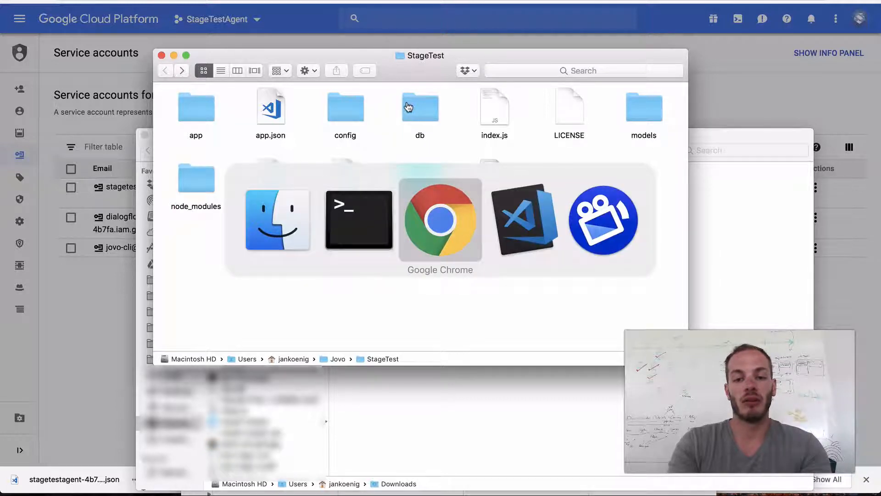
{"action": "left_click", "coordinate": [523, 219]}
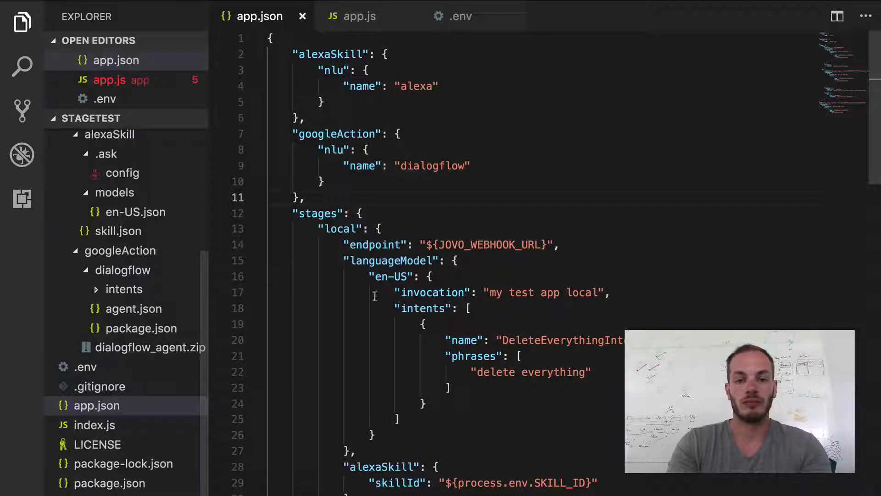
- Type a googleAction dialogflow block with projectId and keyFile keys under stages.local in app.json
{"action": "scroll", "scroll_direction": "down", "scroll_amount": 3}
{"action": "type", "text": "\""}
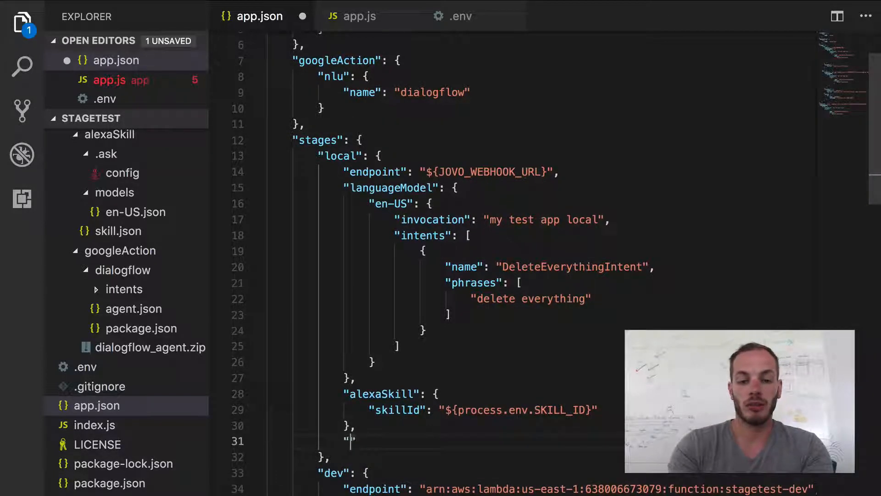
{"action": "type", "text": "googleActio"}
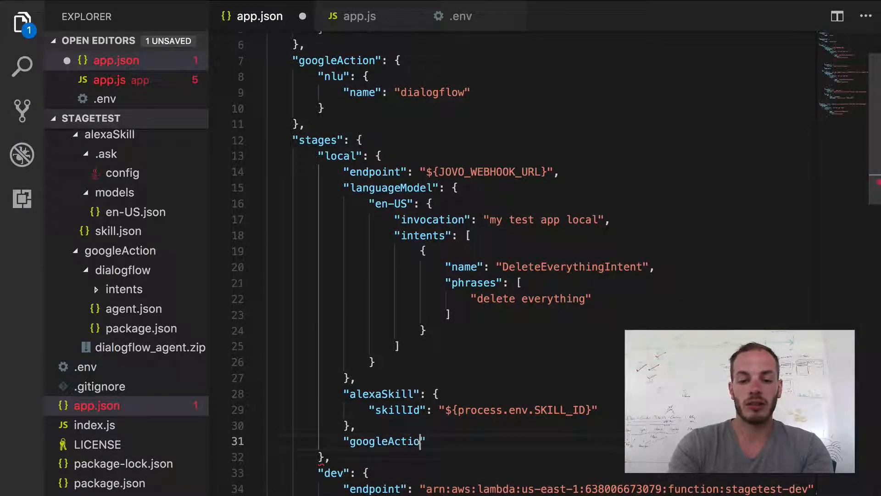
{"action": "type", "text": "n\": {"}
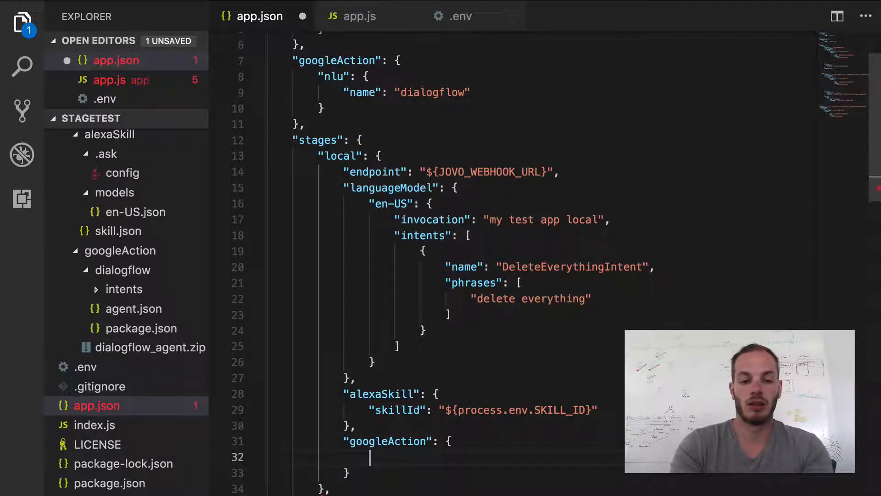
{"action": "type", "text": "\"dialogl\""}
{"action": "type", "text": "\"pro"}
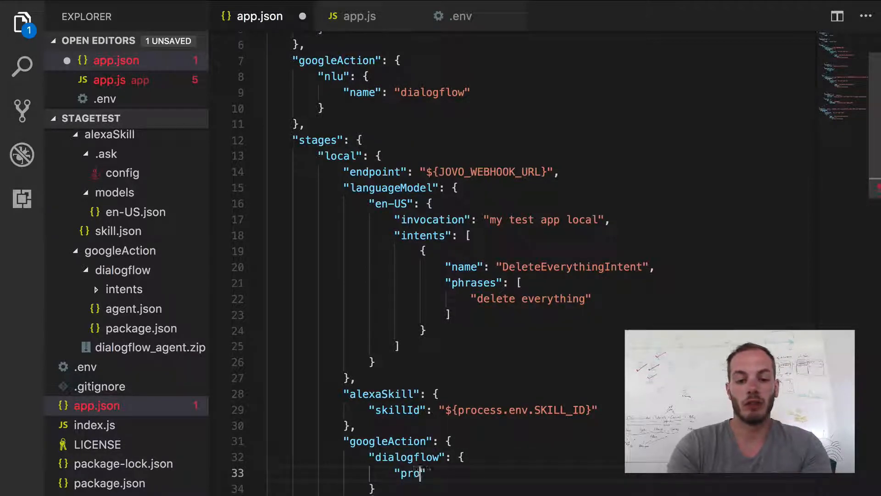
{"action": "type", "text": "jectId"}
{"action": "type", "text": "\"k"}
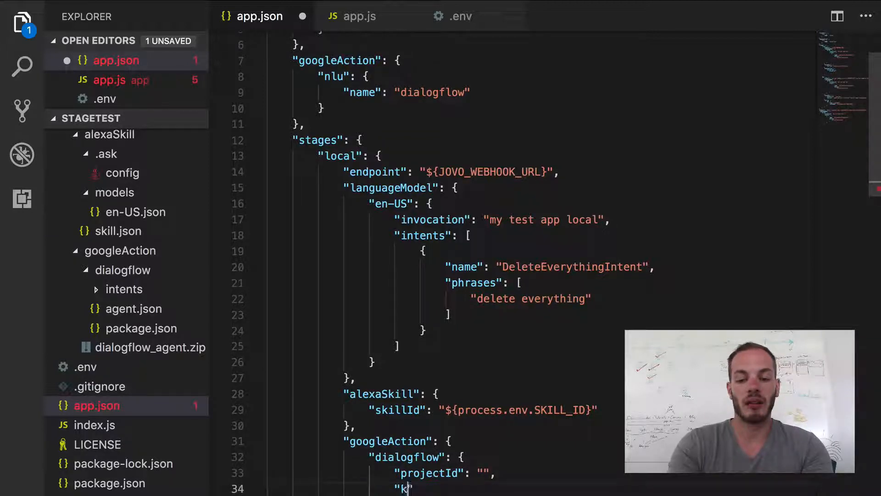
{"action": "type", "text": "eyFile\": \""}
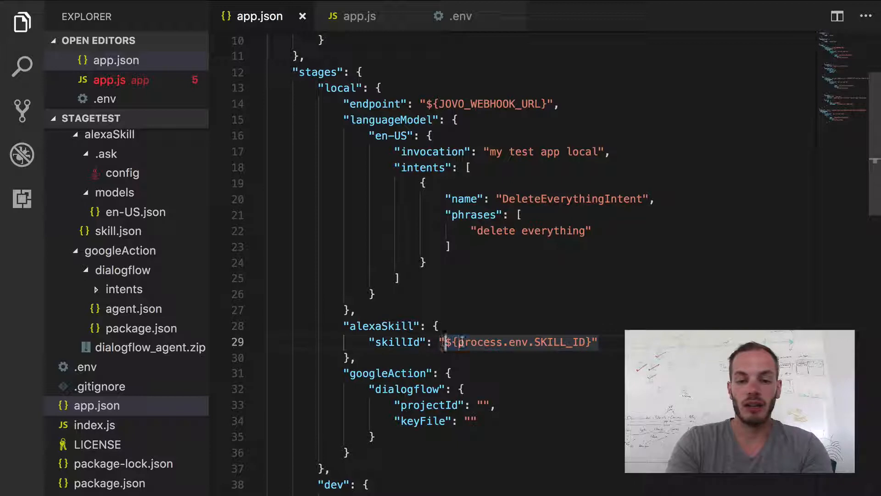
- Set projectId to ${process.env.DIALOGFLOW_PROJECT_ID} and keyFile to ${process.env.DIALOGFLOW_KEY_FILE}
{"action": "double_click", "coordinate": [517, 341]}
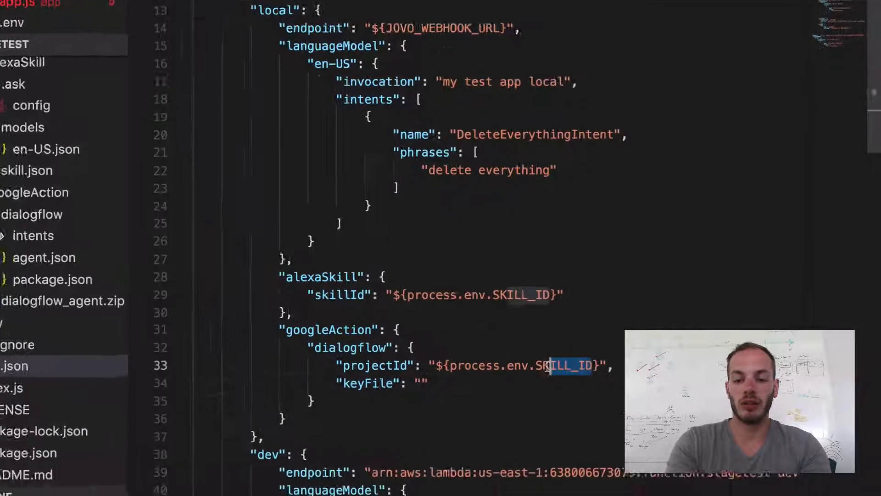
{"action": "type", "text": "DIALO"}
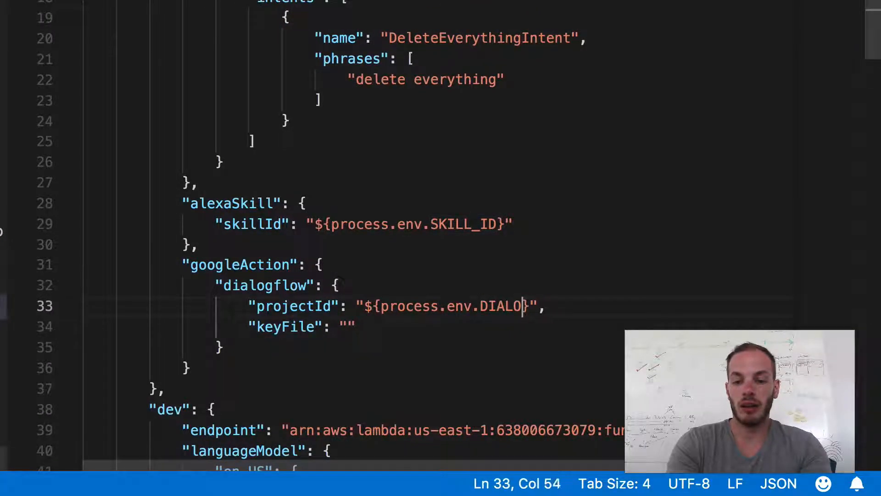
{"action": "type", "text": "GFLOW_PROJE"}
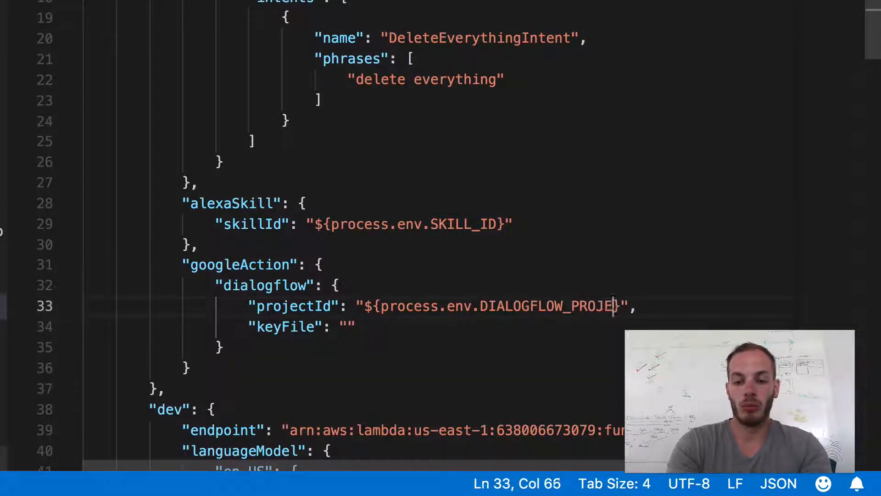
{"action": "type", "text": "CT_ID"}
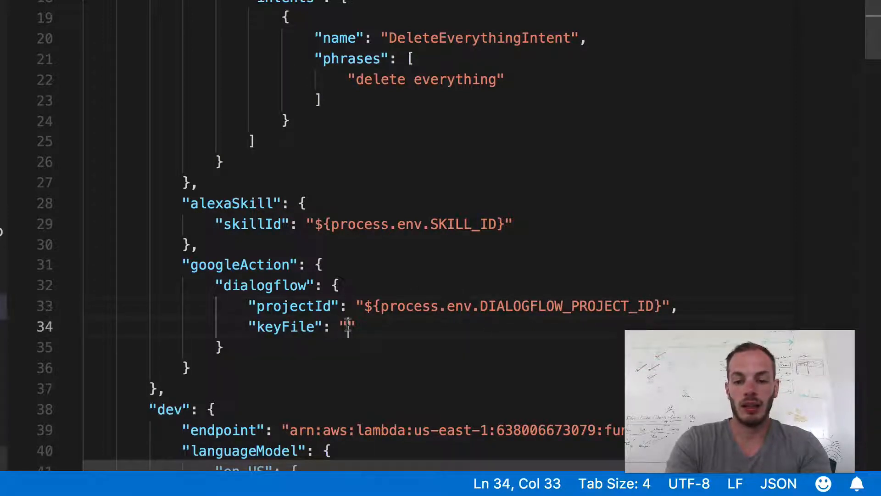
{"action": "type", "text": "${process.env.SKILL_ID}"}
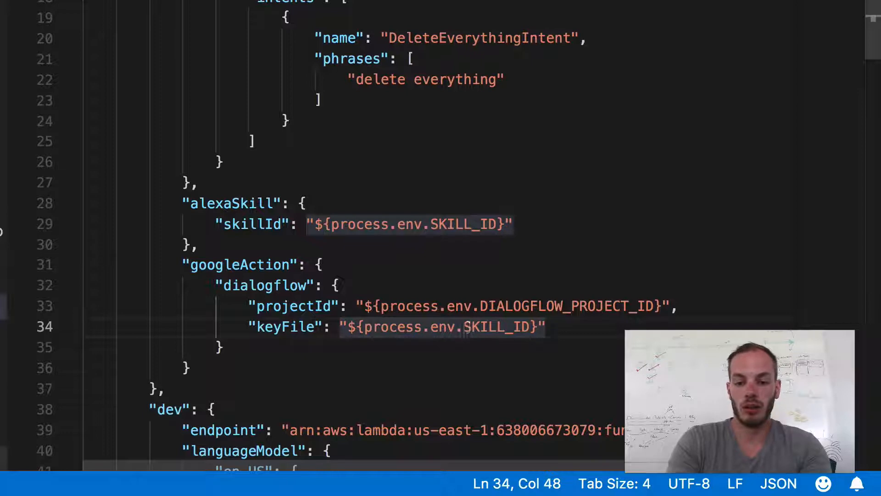
{"action": "type", "text": "DIAL"}
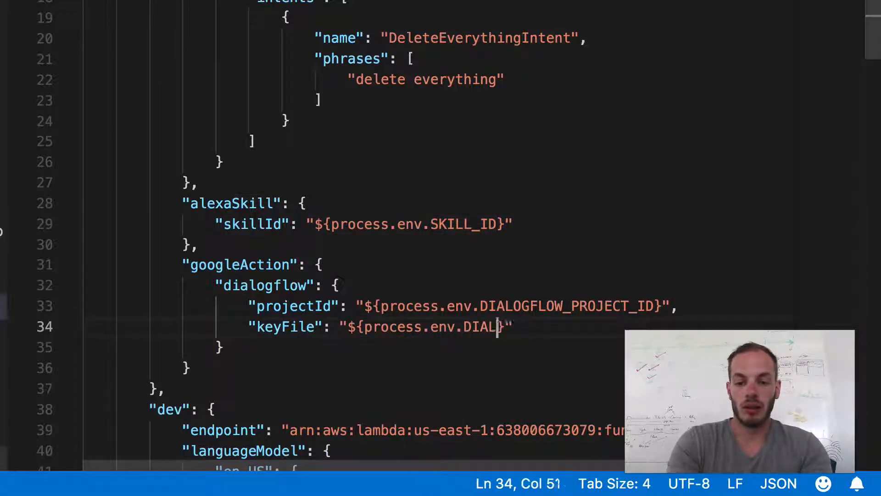
{"action": "type", "text": "OGFLOW_KEY_"}
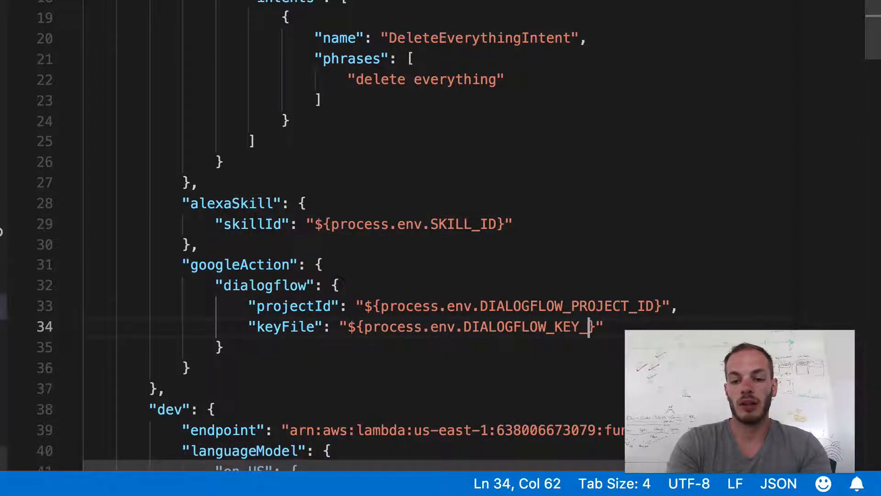
{"action": "type", "text": "FILE"}
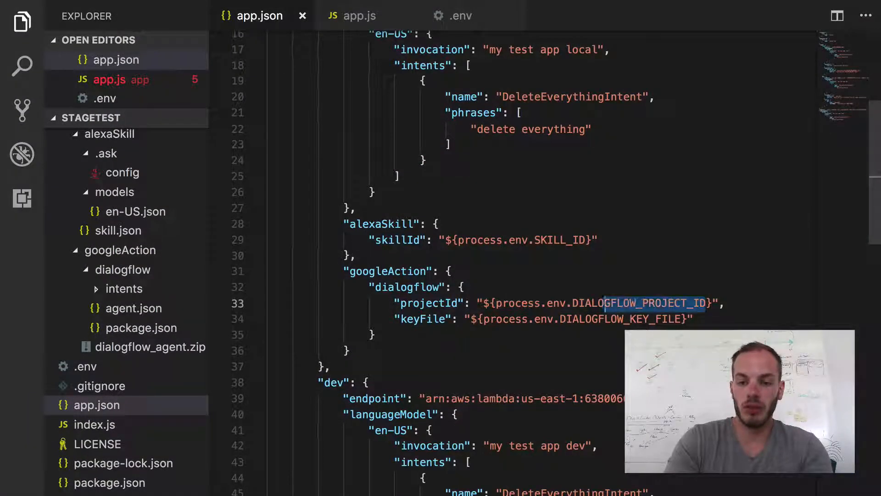
- Add DIALOGFLOW_PROJECT_ID and DIALOGFLOW_KEY_FILE entries to the .env file
{"action": "left_click", "coordinate": [461, 15]}
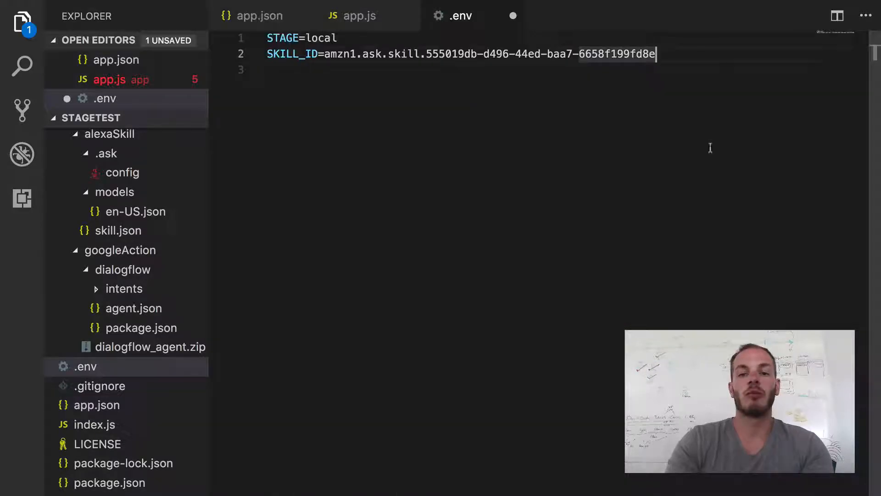
{"action": "type", "text": "DIALOGFLOW_PROJECT_ID"}
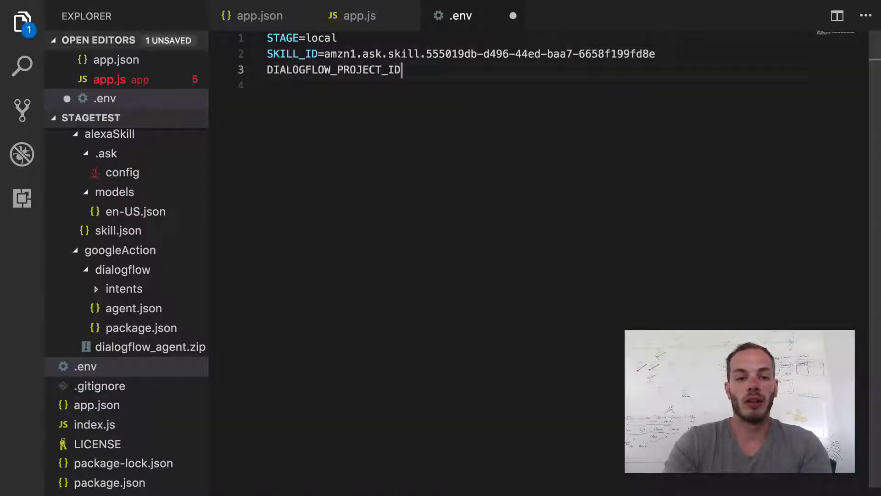
{"action": "left_click", "coordinate": [359, 15]}
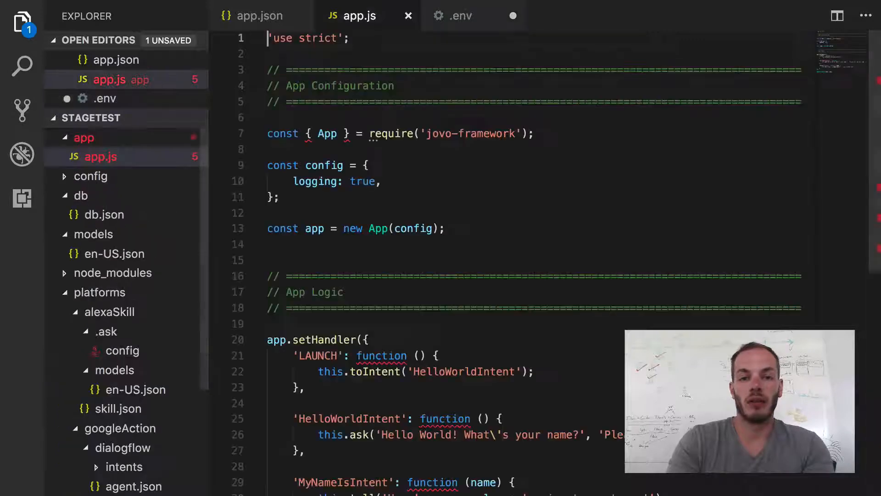
{"action": "left_click", "coordinate": [460, 16]}
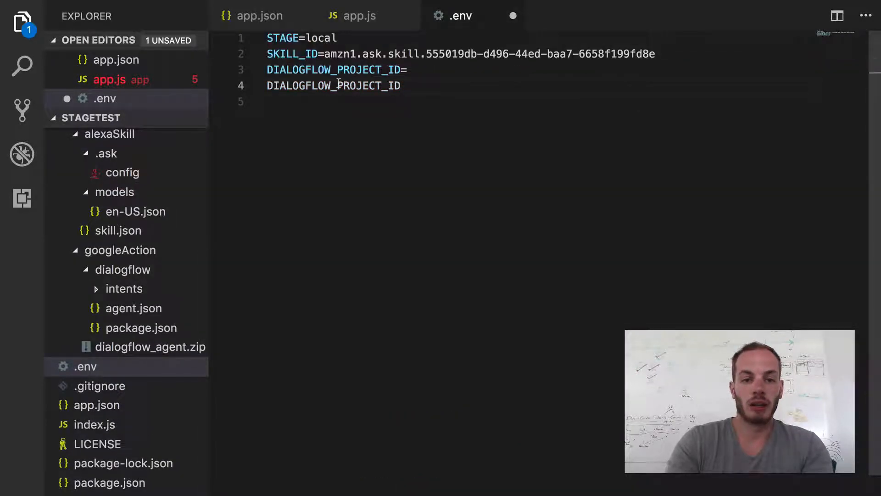
{"action": "type", "text": "DIALOGFLOW_KEY_FILE="}
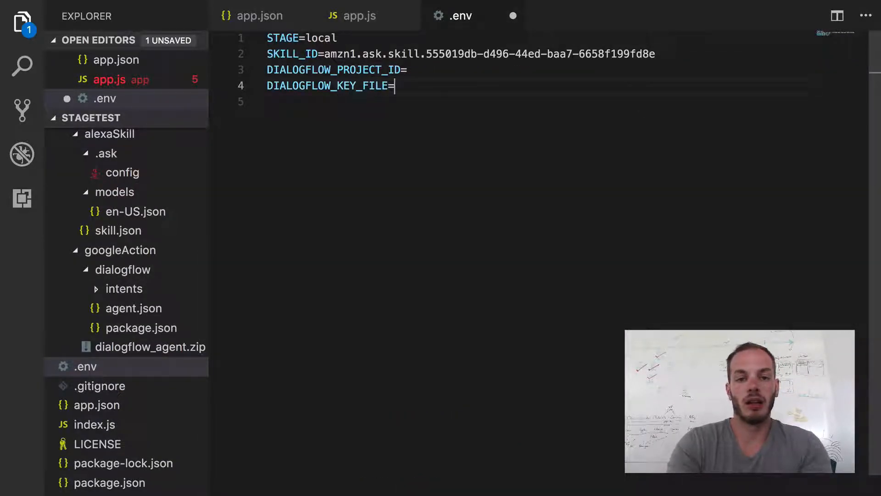
{"action": "key", "text": "cmd+tab"}
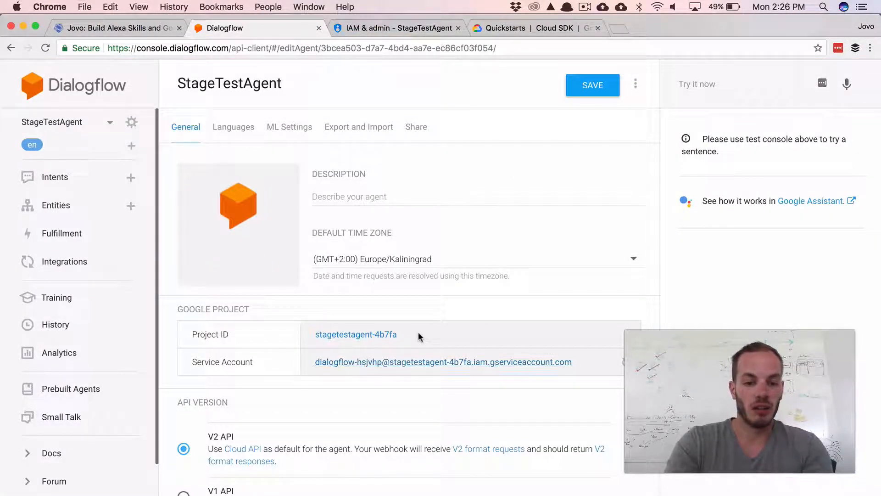
- Fill in stagetestagent-4b7fa and config/jan-local.json in .env, then return to app.json's settings
{"action": "double_click", "coordinate": [356, 334]}
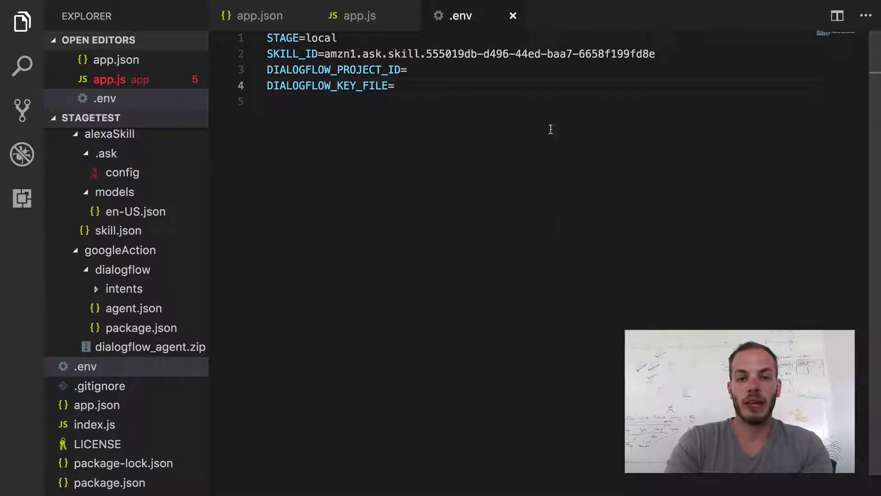
{"action": "type", "text": "stagetestagent-4b7fa"}
{"action": "type", "text": "c"}
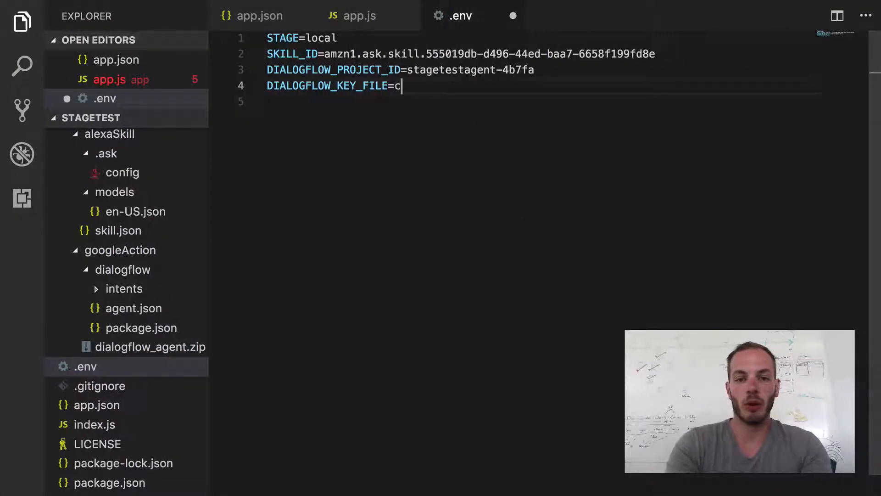
{"action": "type", "text": "onfig/"}
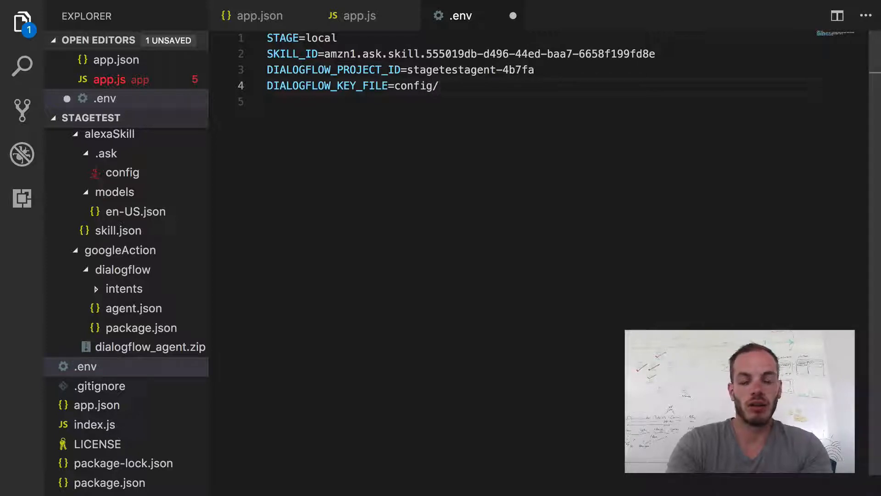
{"action": "type", "text": "jan-local."}
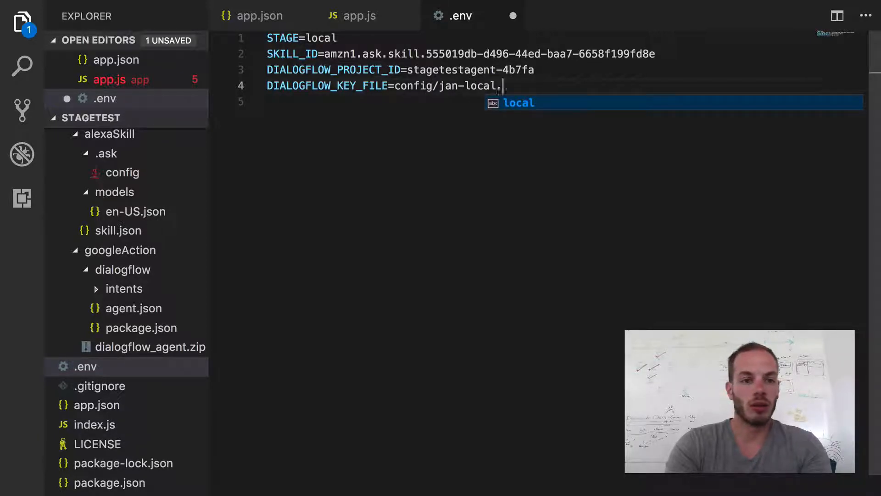
{"action": "type", "text": "json"}
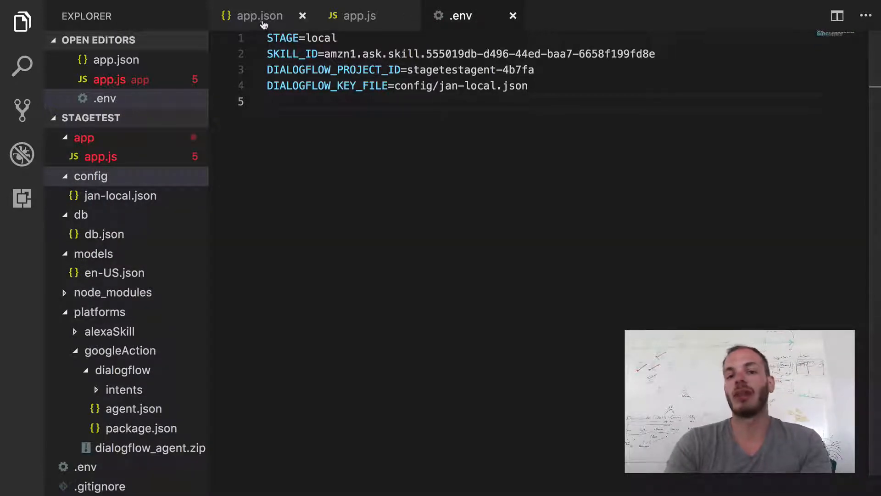
{"action": "left_click", "coordinate": [260, 16]}
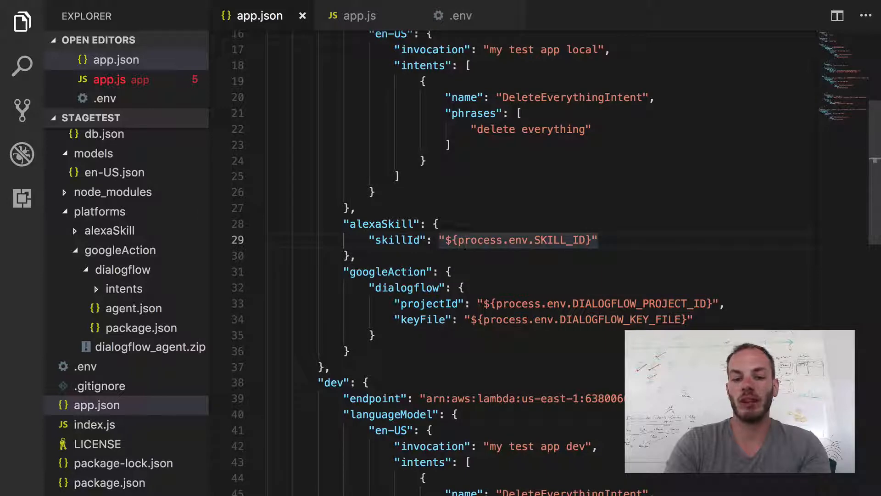
{"action": "scroll", "scroll_direction": "down", "scroll_amount": 3}
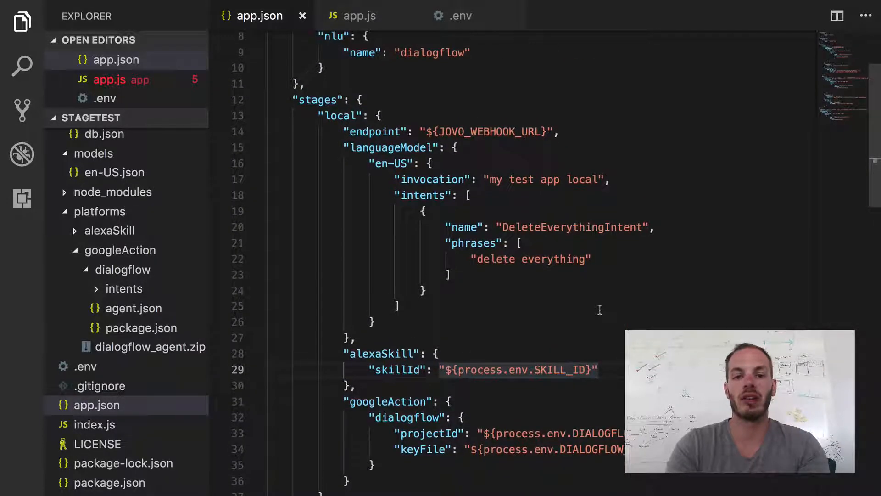
- Switch to Chrome and browse the Google Cloud SDK Quickstarts page for installing and initializing
{"action": "key", "text": "cmd+tab"}
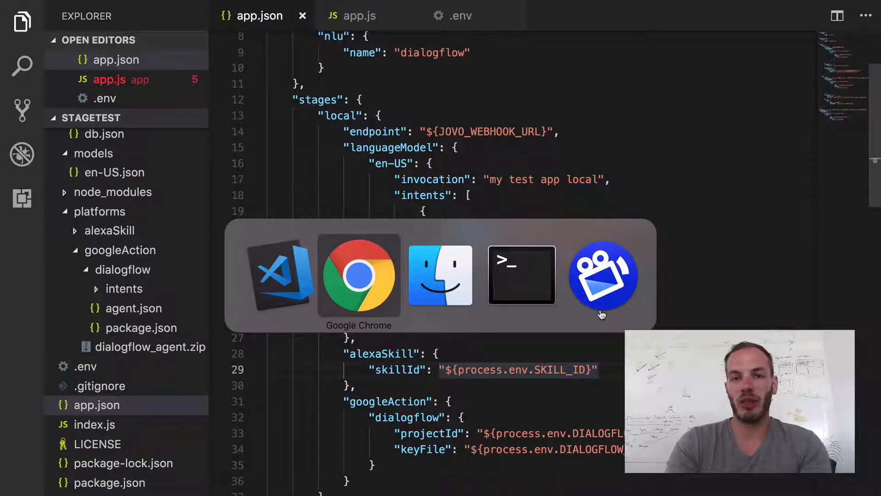
{"action": "left_click", "coordinate": [358, 275]}
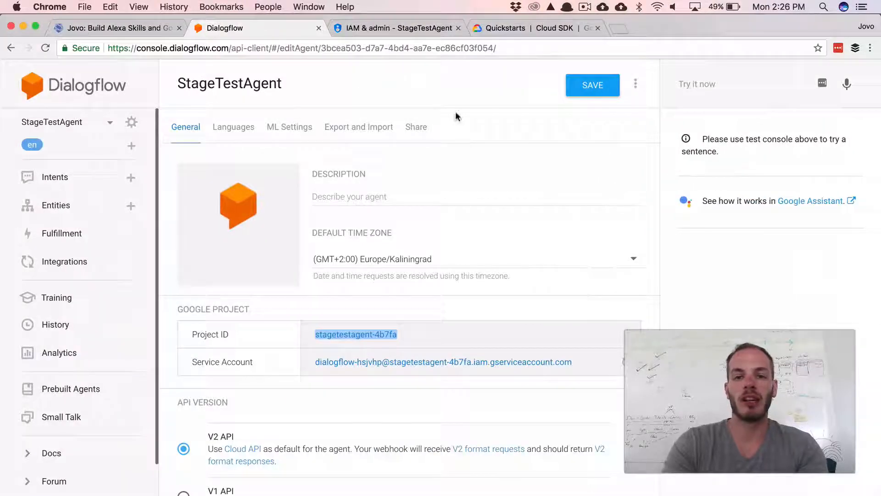
{"action": "left_click", "coordinate": [531, 28]}
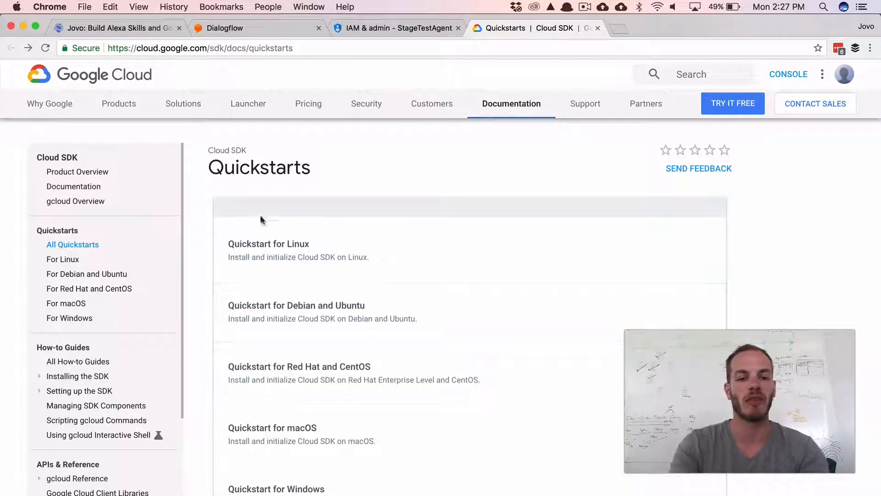
{"action": "scroll", "scroll_direction": "down", "scroll_amount": 3}
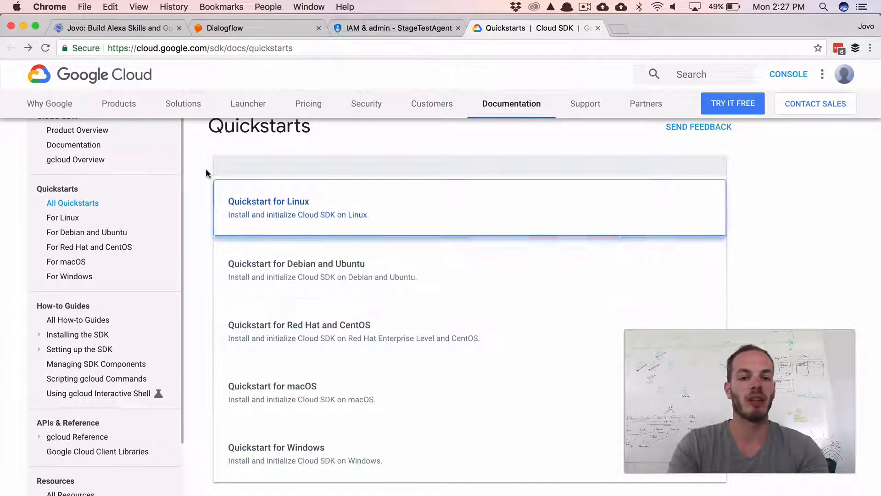
{"action": "scroll", "scroll_direction": "down", "scroll_amount": 3}
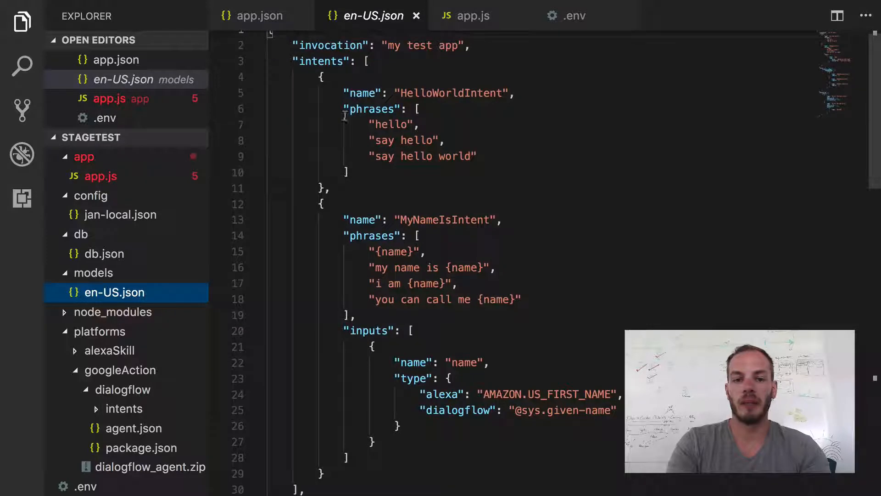
- Add a phrase under HelloWorldIntent in en-US.json and view HelloWorldIntent_usersays_en.json
{"action": "double_click", "coordinate": [421, 156]}
{"action": "type", "text": ","}
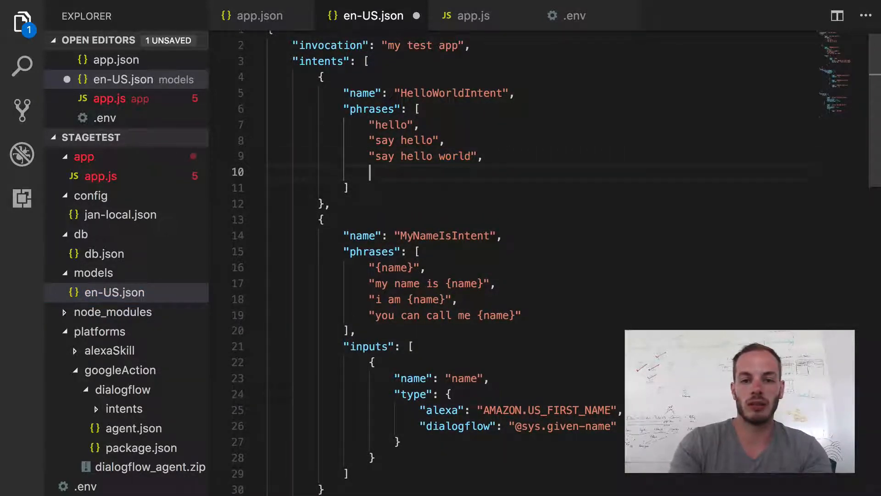
{"action": "type", "text": "\"say hello world\""}
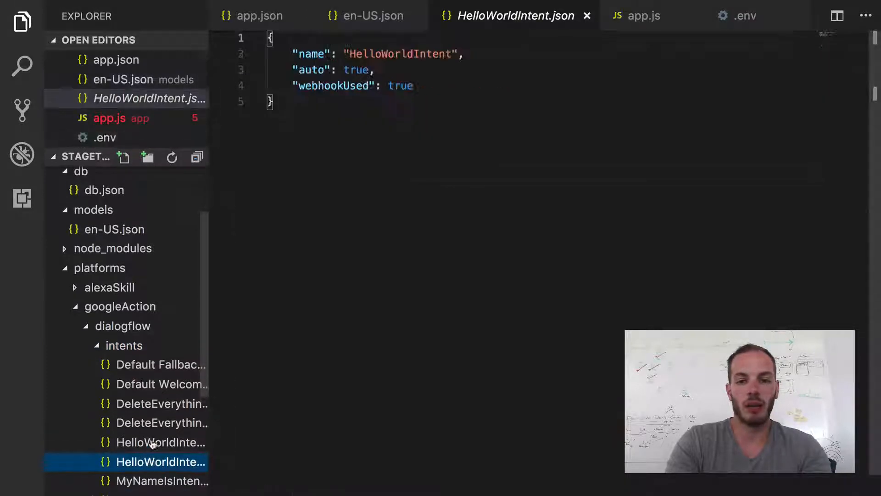
{"action": "left_click", "coordinate": [160, 442]}
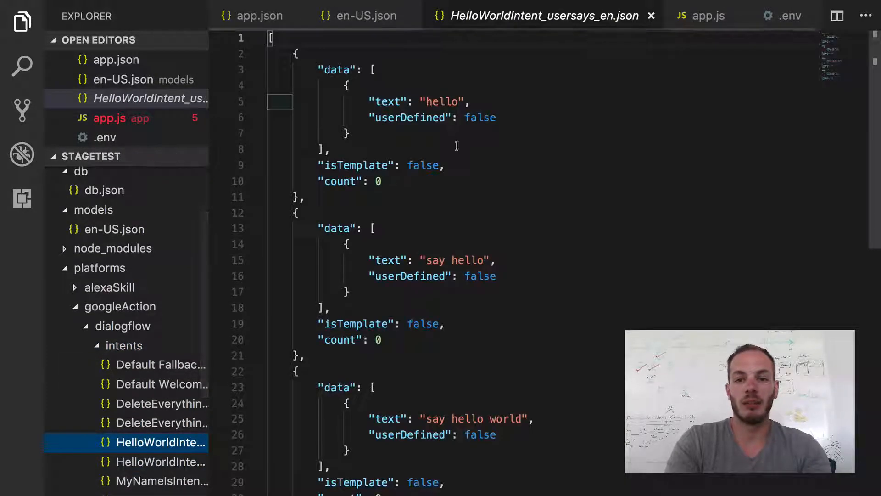
{"action": "scroll", "scroll_direction": "down", "scroll_amount": 3}
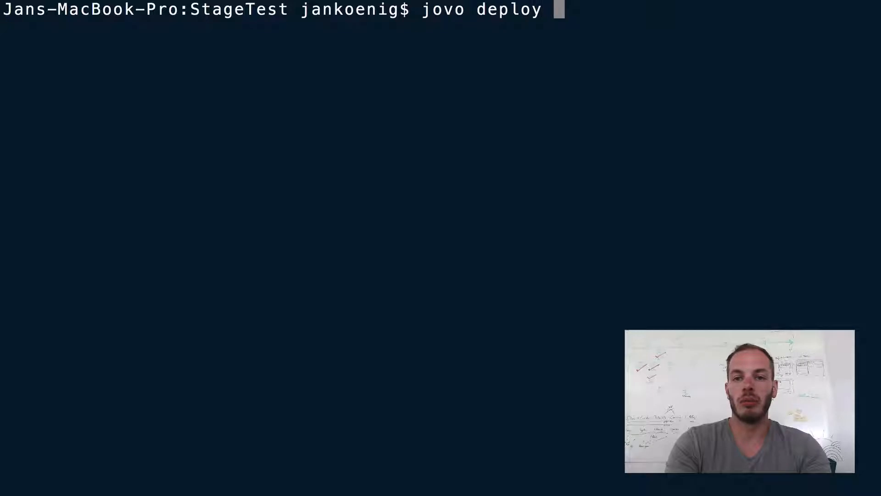
- Run jovo deploy -p googleAction to upload and train the agent on stagetestagent-4b7fa
{"action": "type", "text": "-p googleActi"}
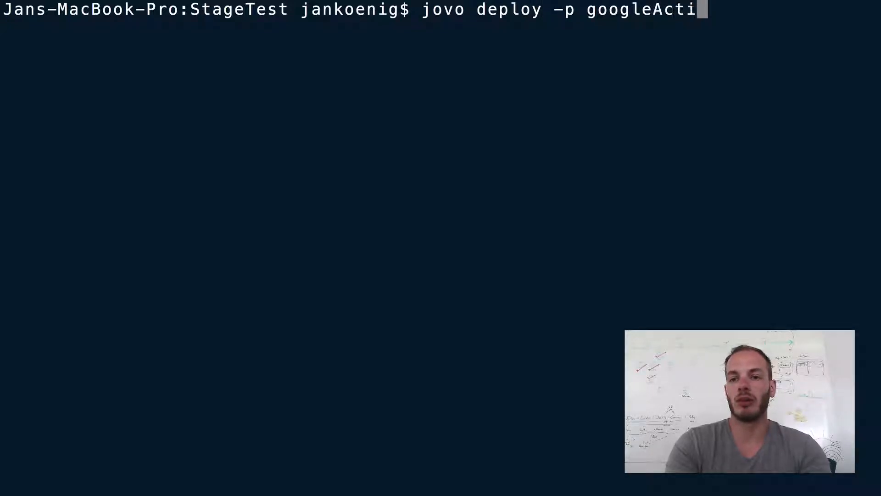
{"action": "type", "text": "on"}
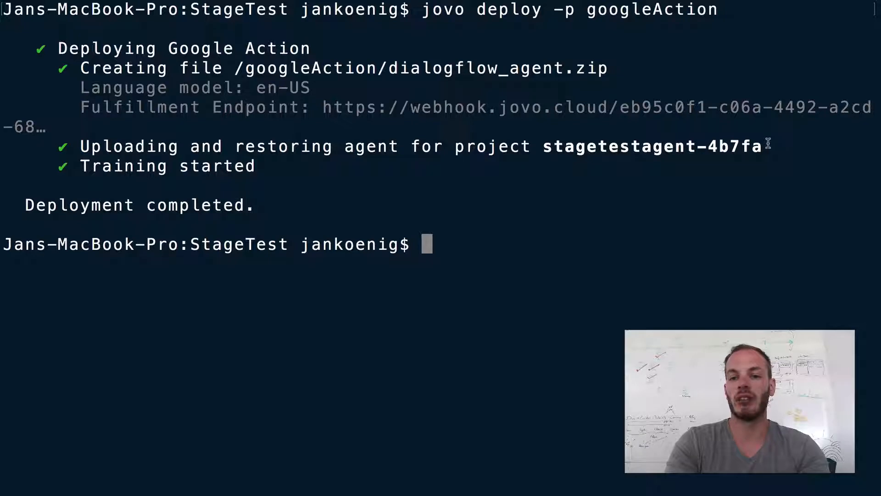
{"action": "mouse_move", "coordinate": [491, 251]}
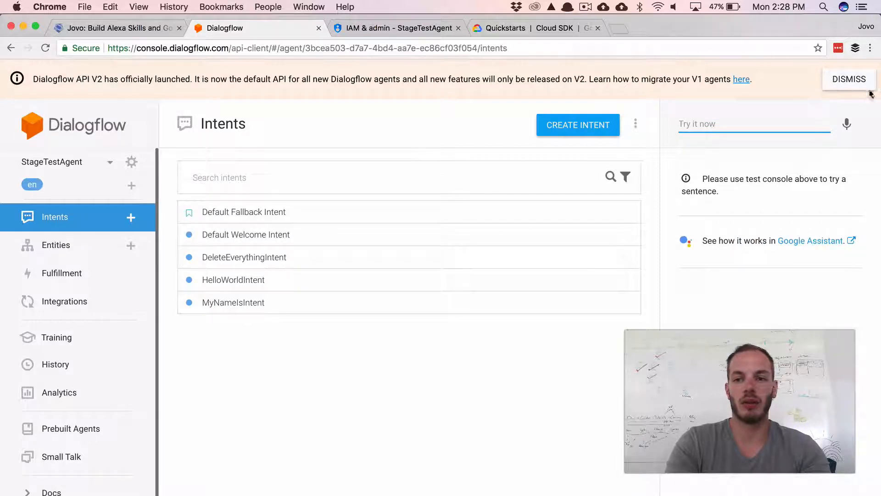
- Dismiss the V2 banner, check HelloWorldIntent's 'say hi' phrase, and switch back to VS Code
{"action": "left_click", "coordinate": [849, 79]}
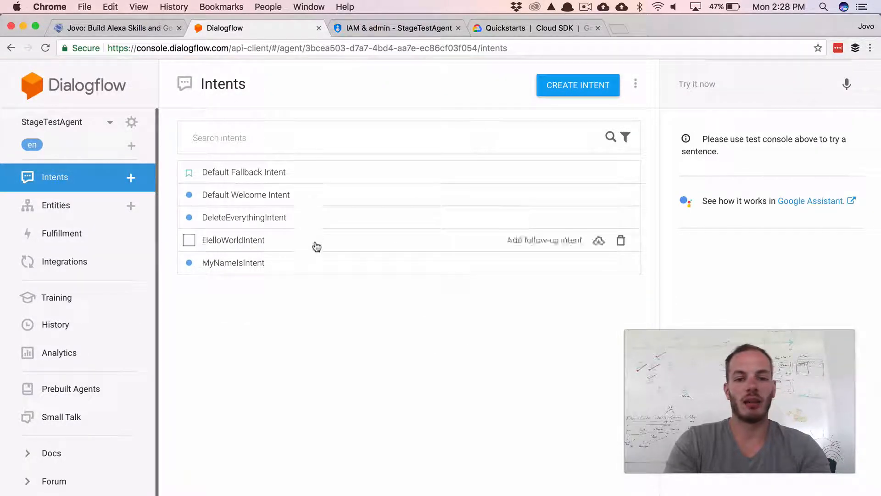
{"action": "left_click", "coordinate": [233, 240]}
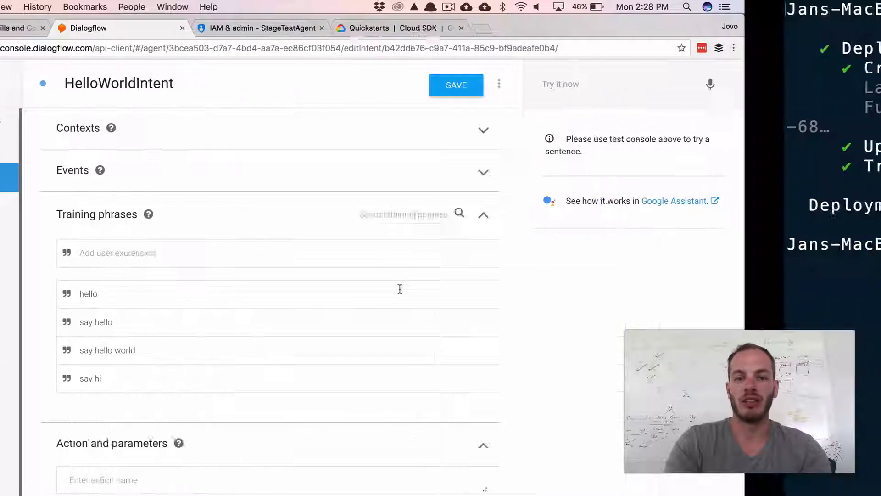
{"action": "key", "text": "cmd+tab"}
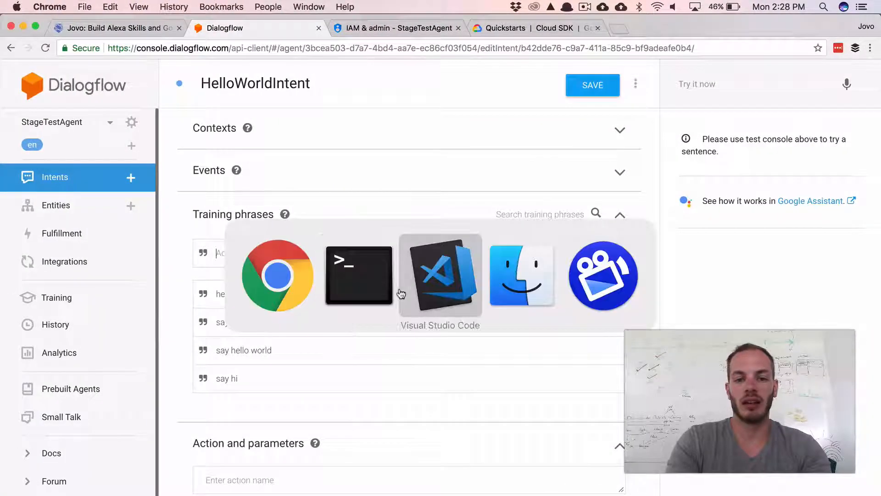
{"action": "left_click", "coordinate": [440, 275]}
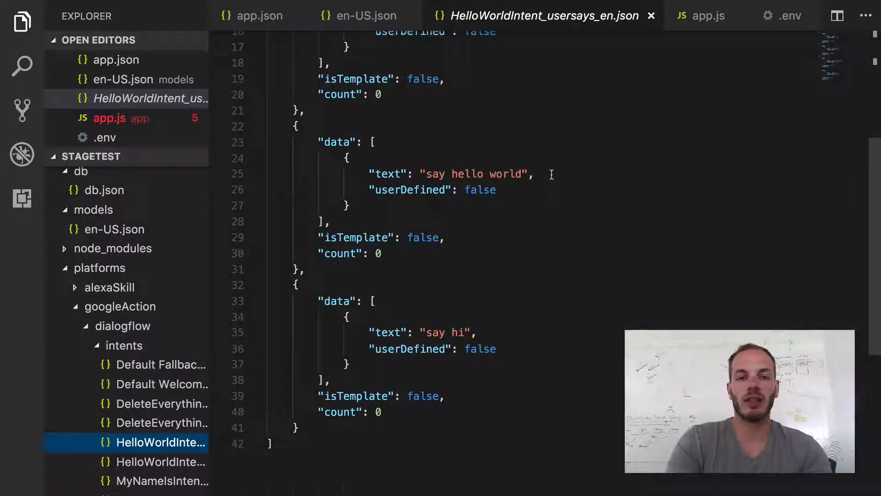
- Scroll app.json through the local and dev stages to the dialogflow projectId and keyFile entries
{"action": "left_click", "coordinate": [260, 16]}
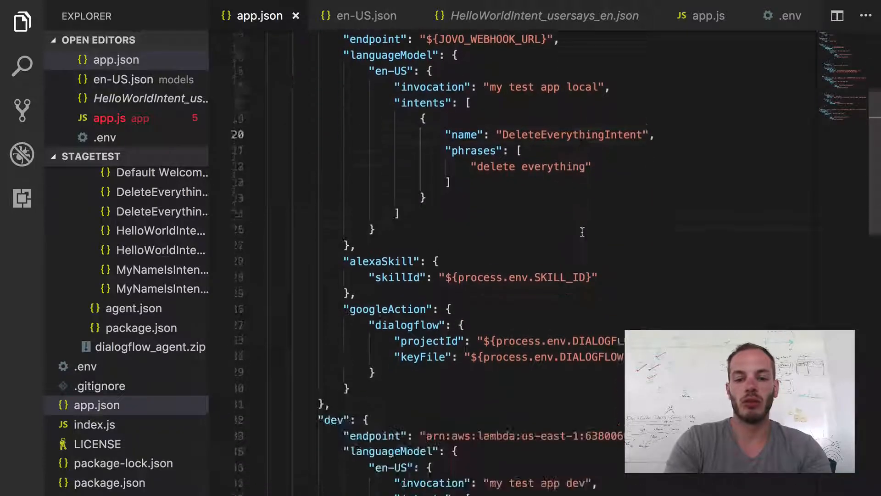
{"action": "scroll", "scroll_direction": "down", "scroll_amount": 3}
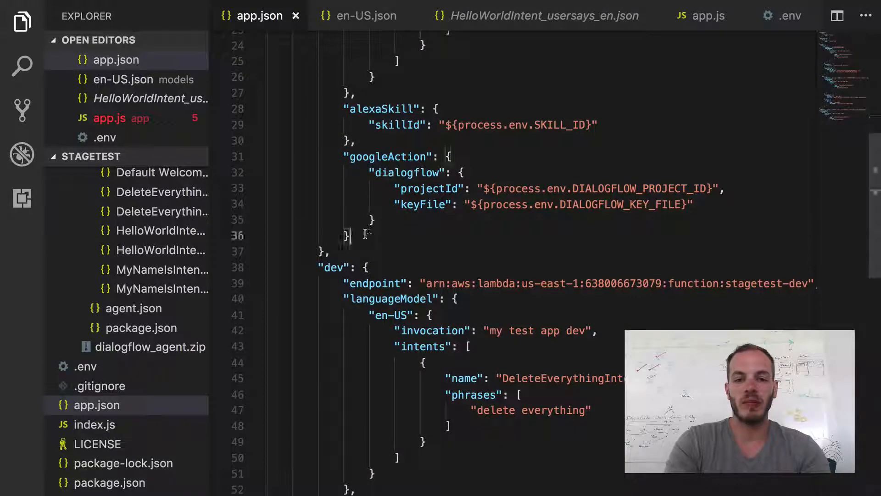
{"action": "scroll", "scroll_direction": "down", "scroll_amount": 3}
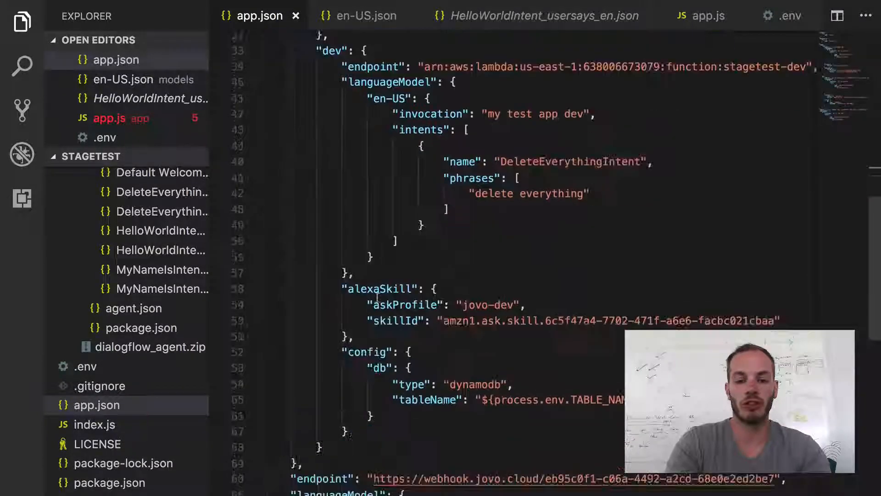
{"action": "scroll", "scroll_direction": "down", "scroll_amount": 3}
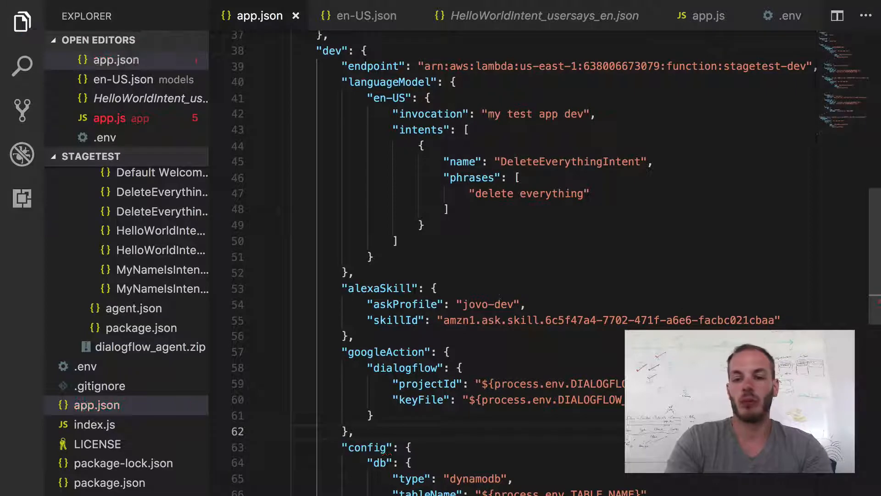
{"action": "scroll", "scroll_direction": "down", "scroll_amount": 3}
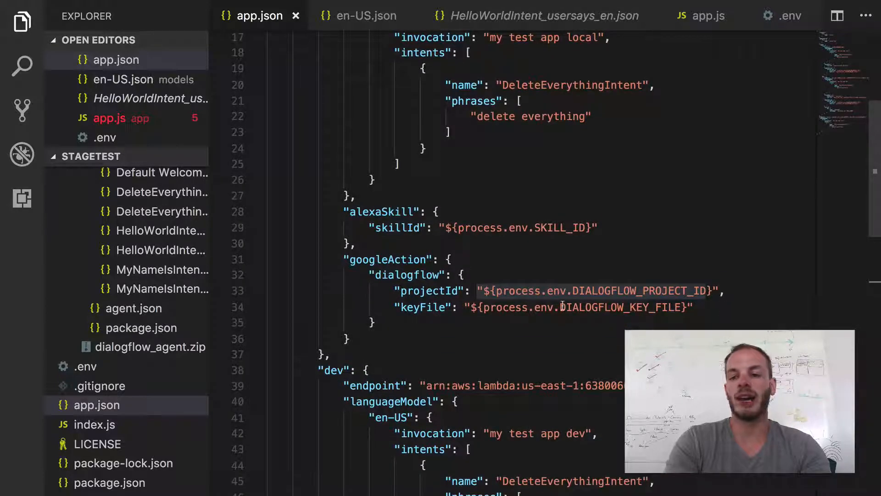
{"action": "scroll", "scroll_direction": "down", "scroll_amount": 3}
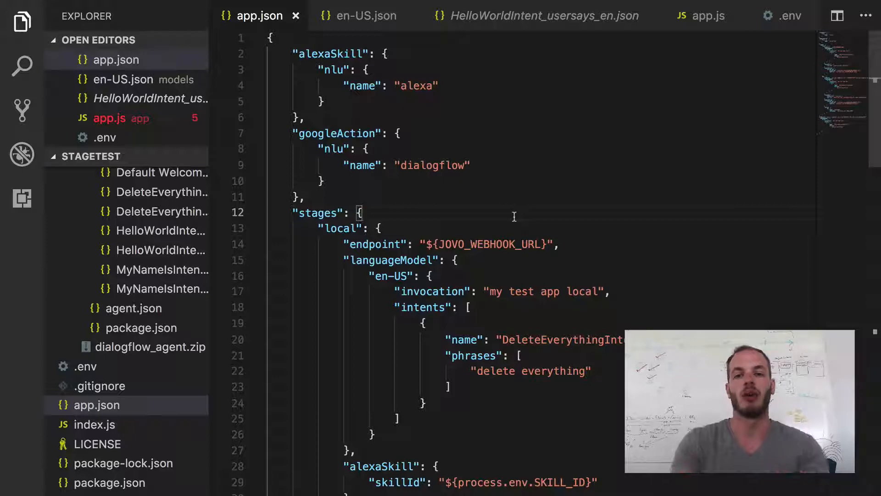
{"action": "scroll", "scroll_direction": "down", "scroll_amount": 3}
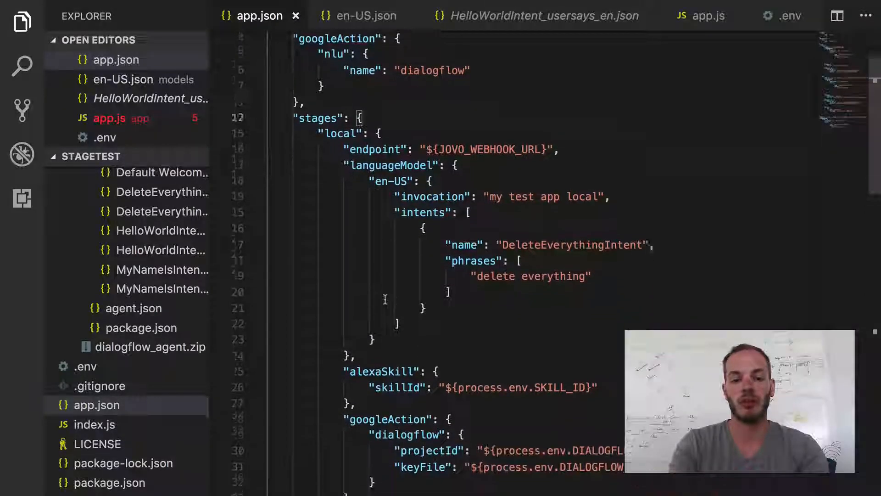
{"action": "scroll", "scroll_direction": "down", "scroll_amount": 3}
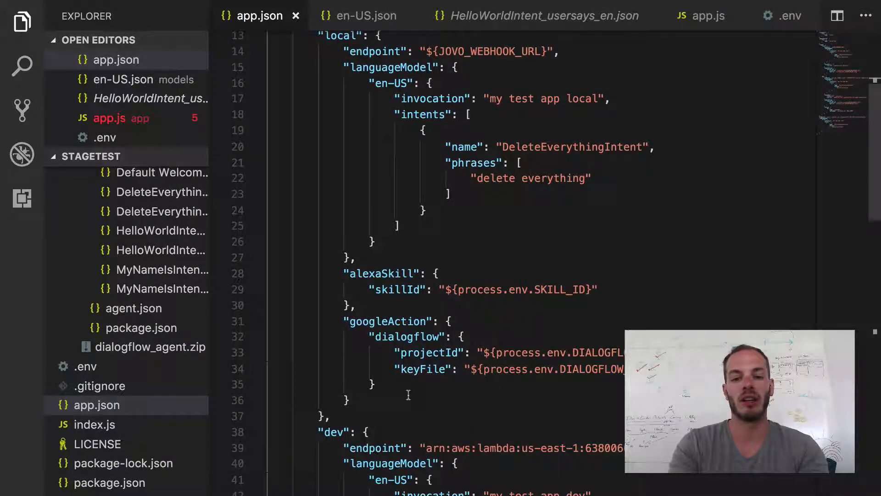